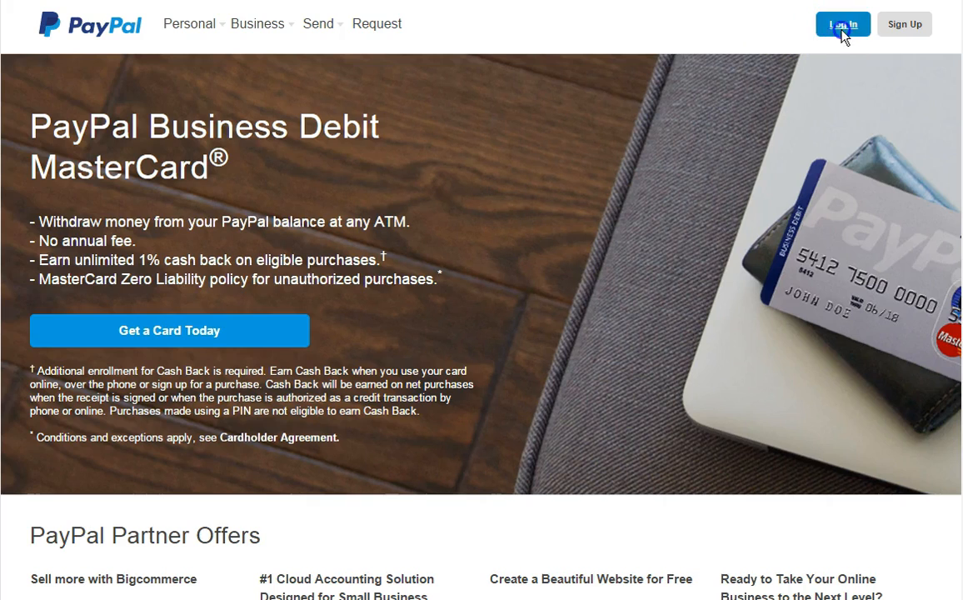
# Step: Log in to the PayPal business account with its password
pyautogui.click(842, 23)
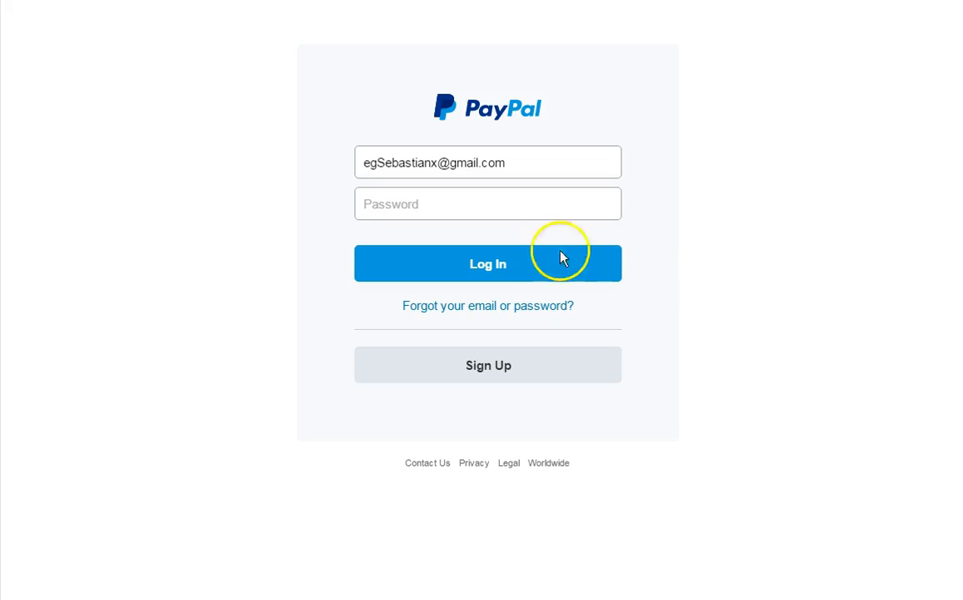
pyautogui.click(487, 203)
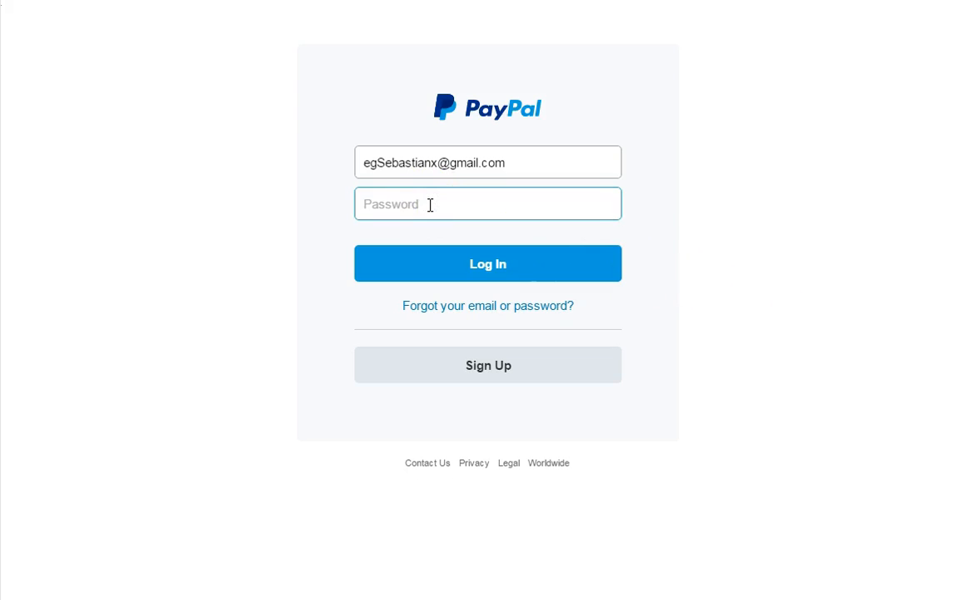
pyautogui.write('password')
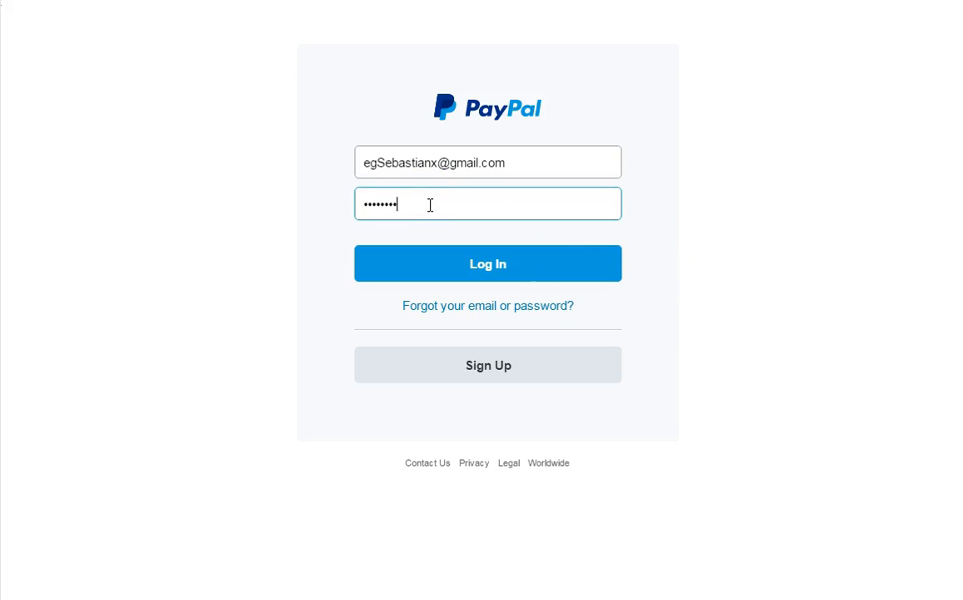
pyautogui.click(487, 263)
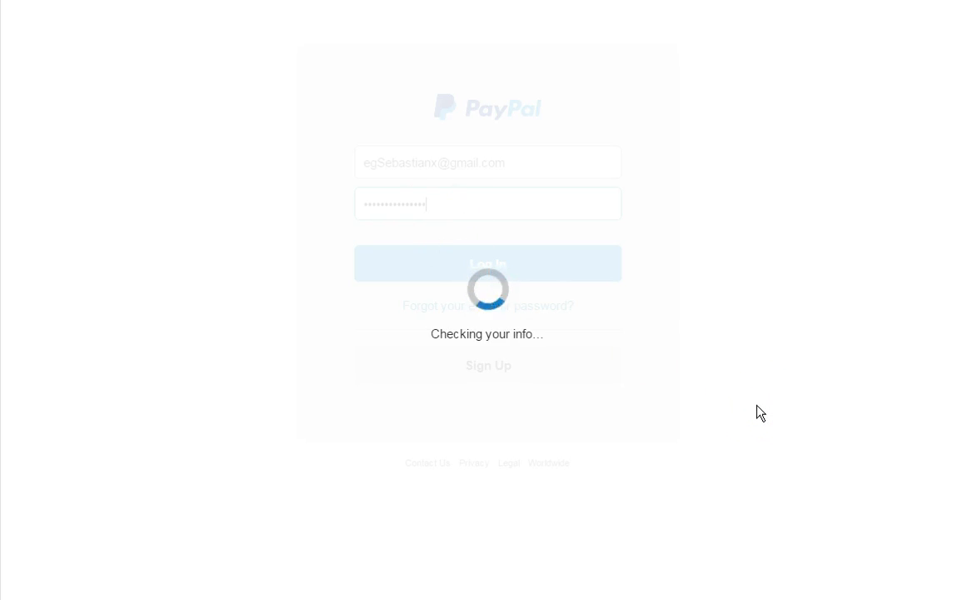
pyautogui.click(488, 263)
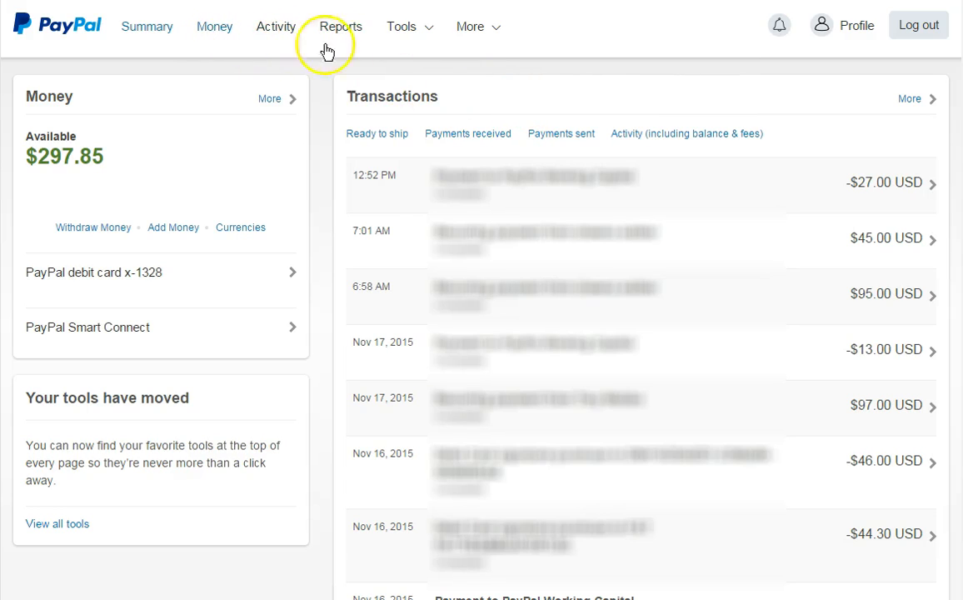
pyautogui.moveTo(683, 238)
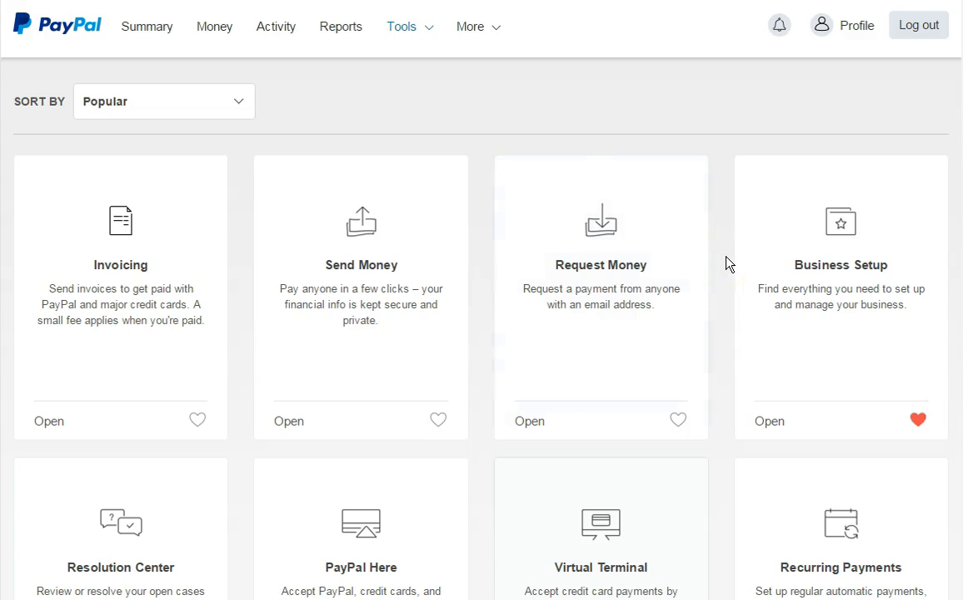
# Step: Go to Tools > Recurring Payments and choose 'Create a Subscription button'
pyautogui.scroll(-3)
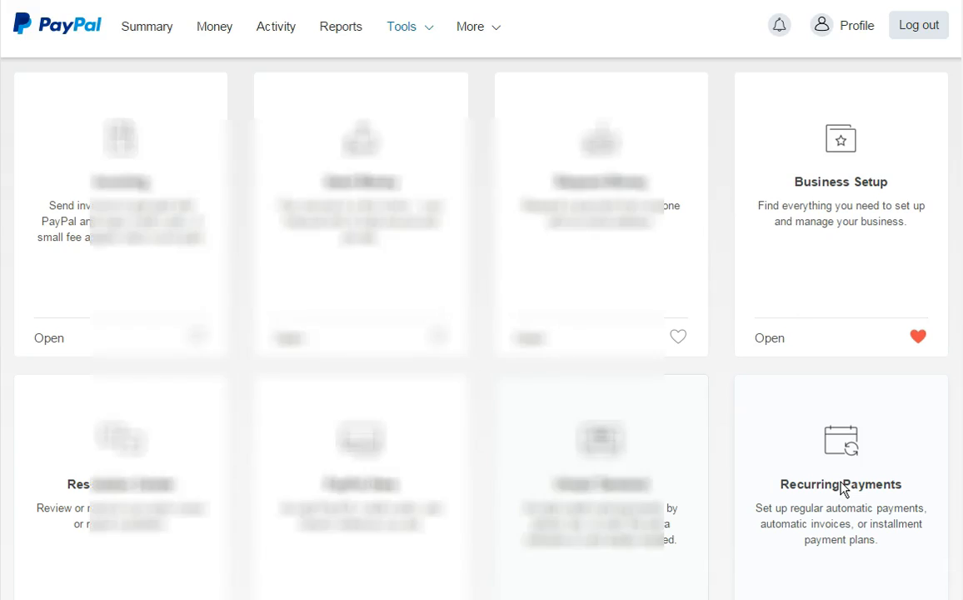
pyautogui.click(840, 484)
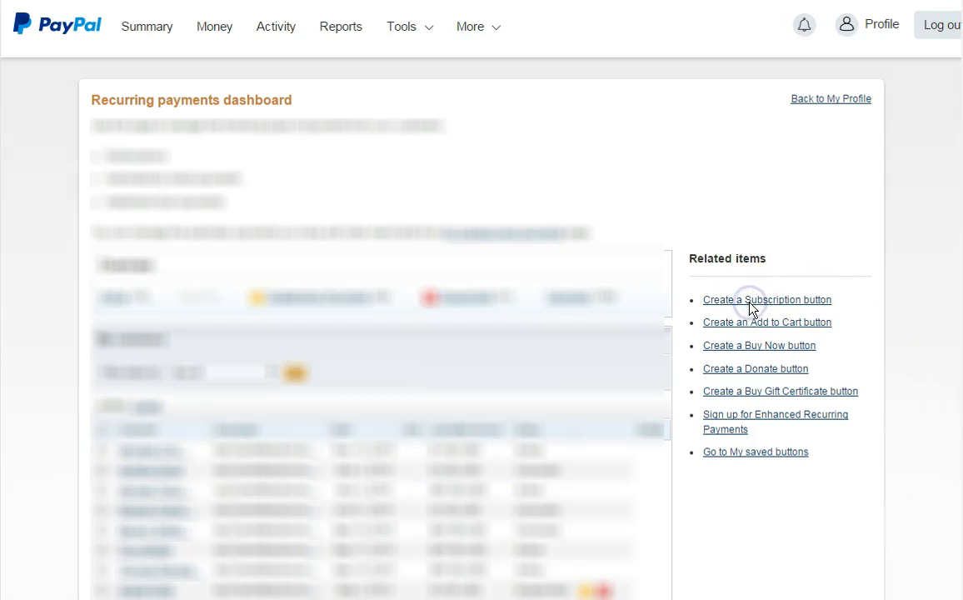
pyautogui.moveTo(750, 308)
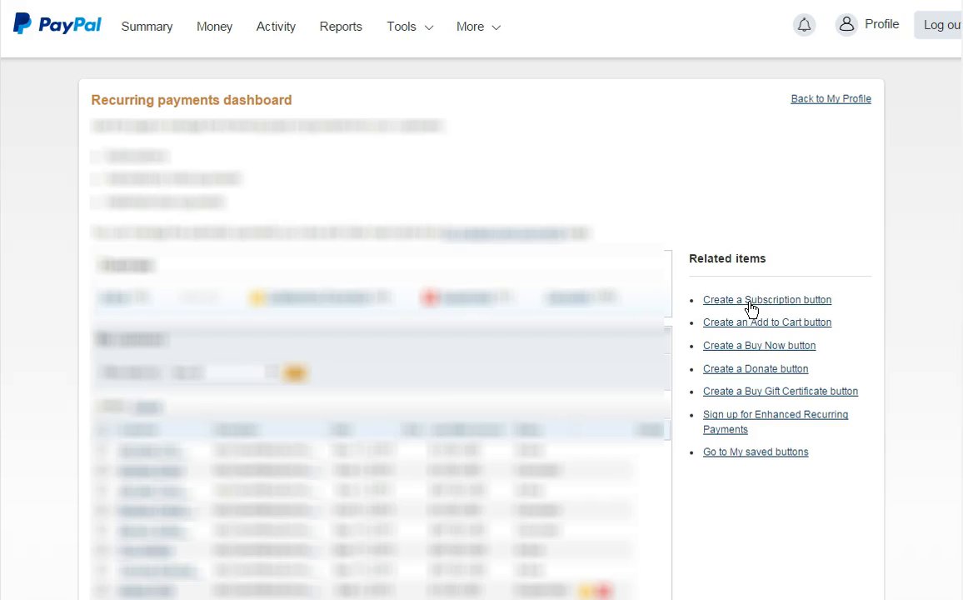
pyautogui.click(766, 299)
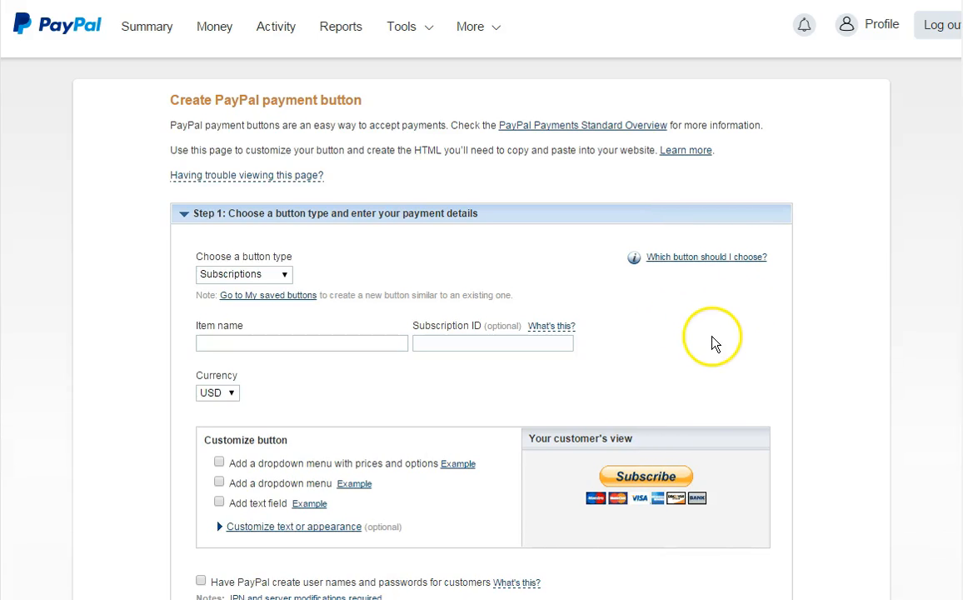
pyautogui.moveTo(291, 281)
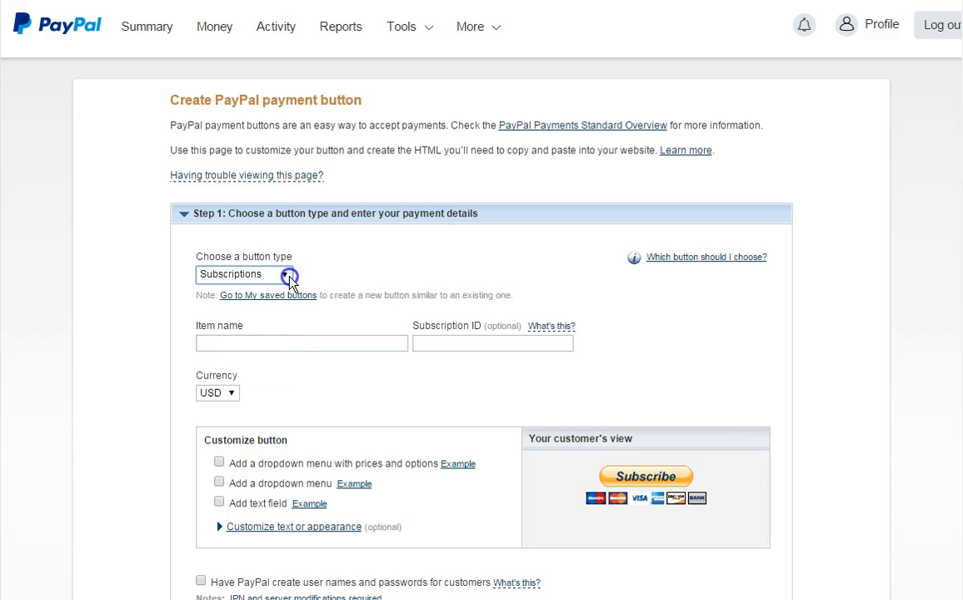
pyautogui.moveTo(529, 296)
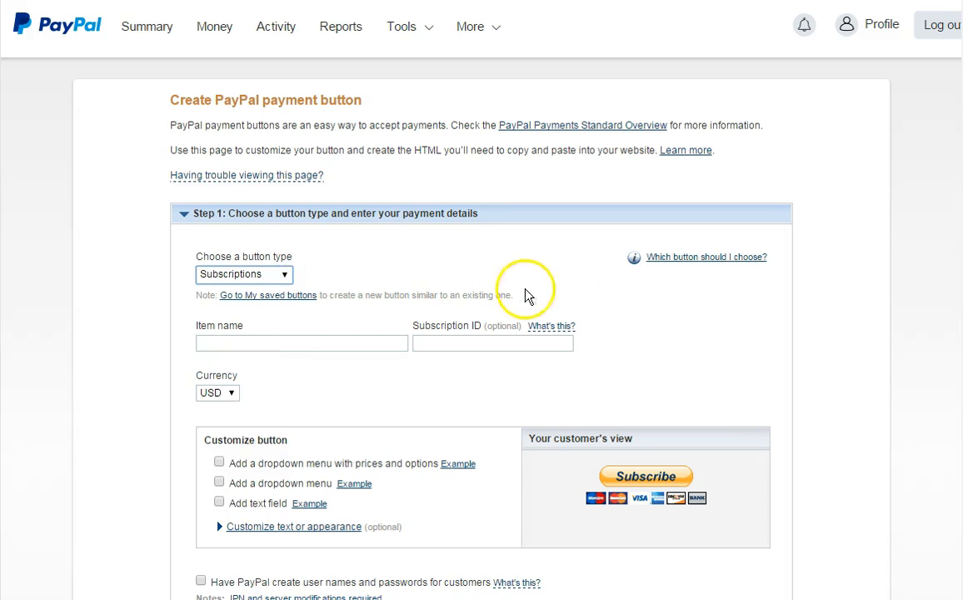
# Step: Enter 'Monthly Coaching - $550.00/Month' as the subscription's item name
pyautogui.click(301, 343)
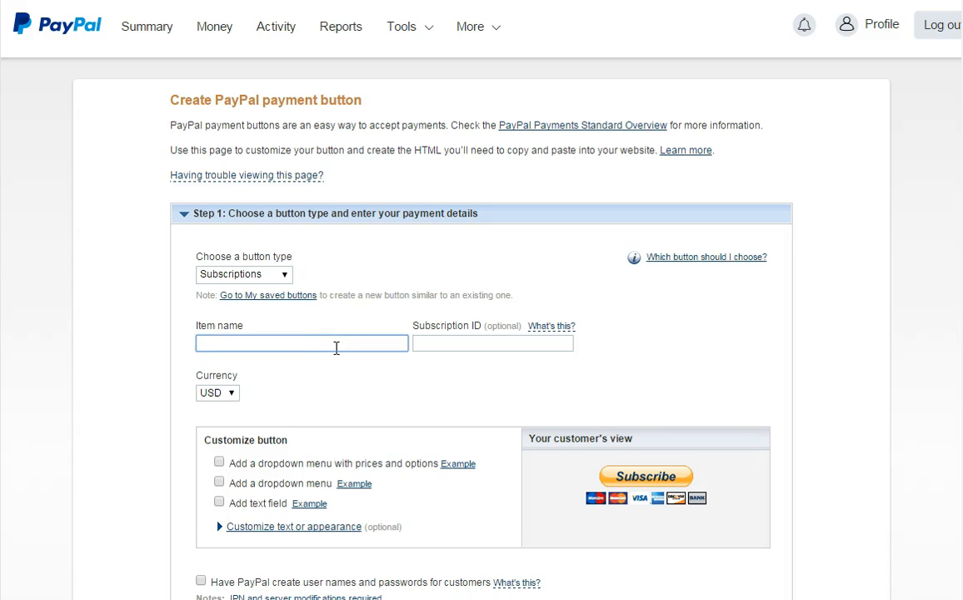
pyautogui.write('Monthly Coaching -')
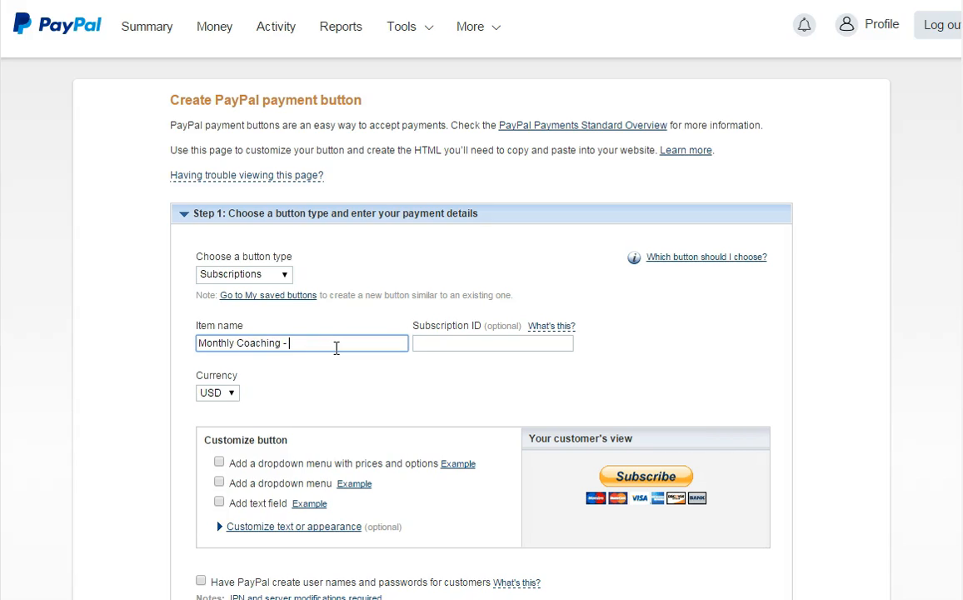
pyautogui.write('$55')
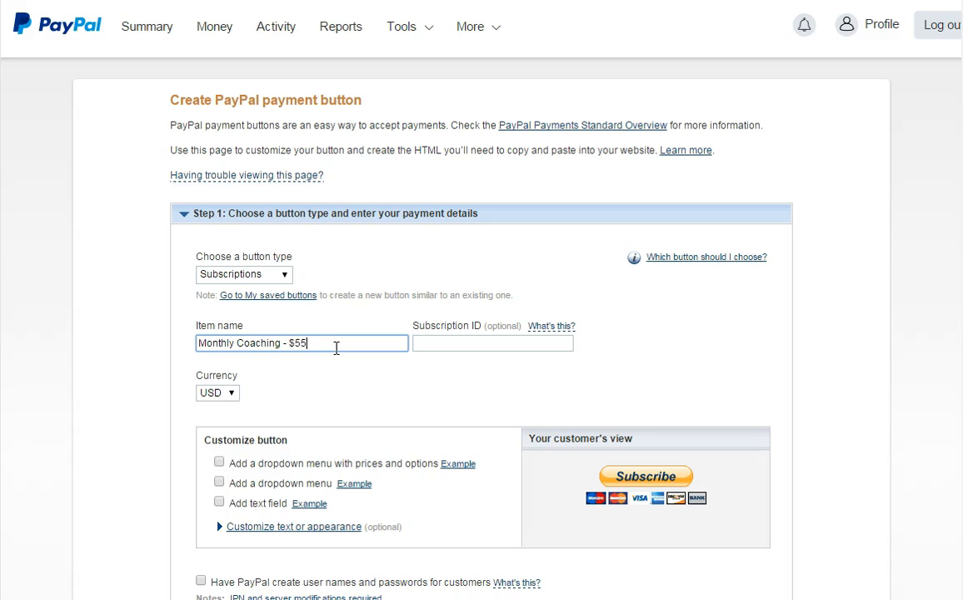
pyautogui.write('0.')
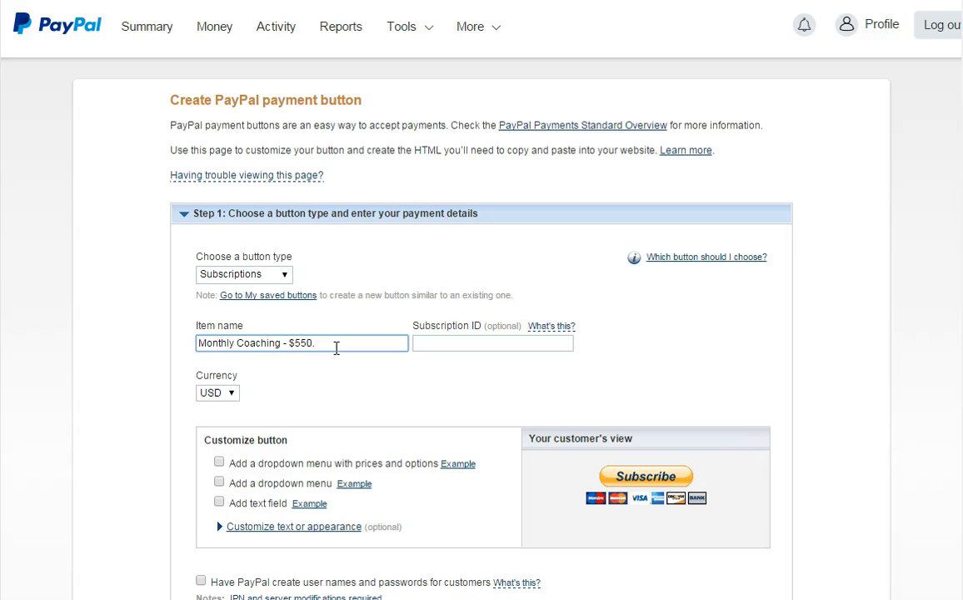
pyautogui.write('00/Month')
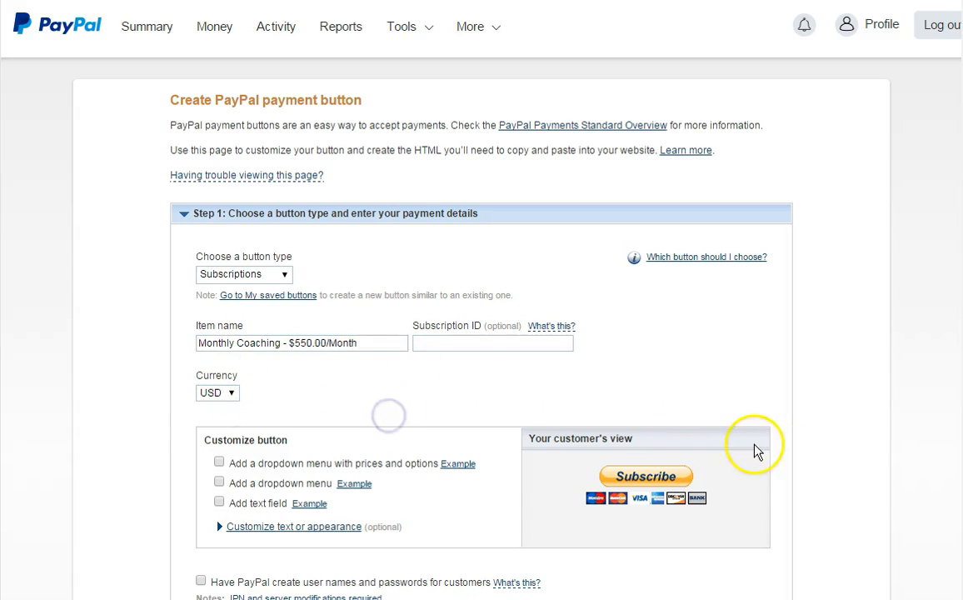
# Step: Enable a trial period and bill 1.00 USD for it
pyautogui.scroll(-3)
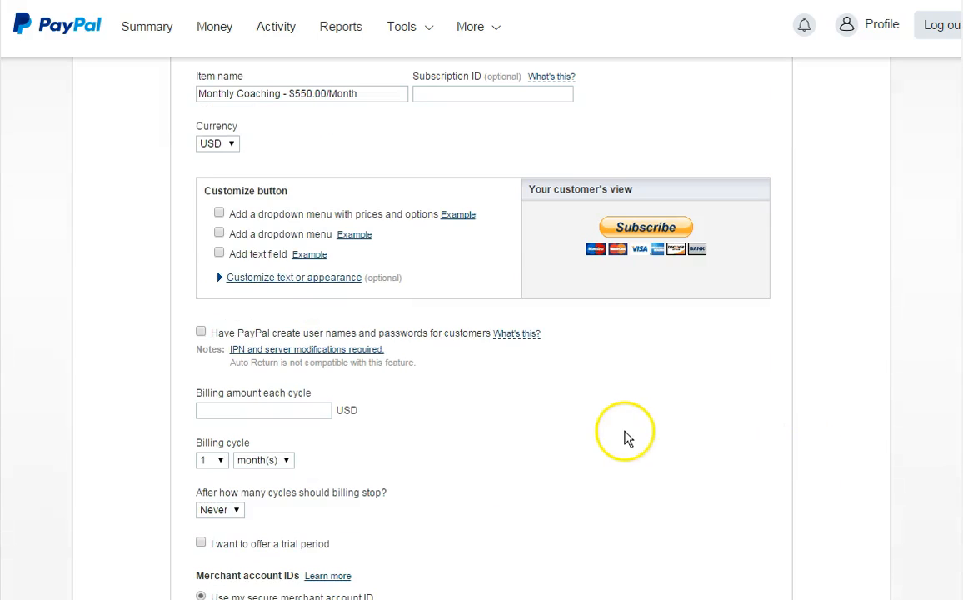
pyautogui.moveTo(577, 558)
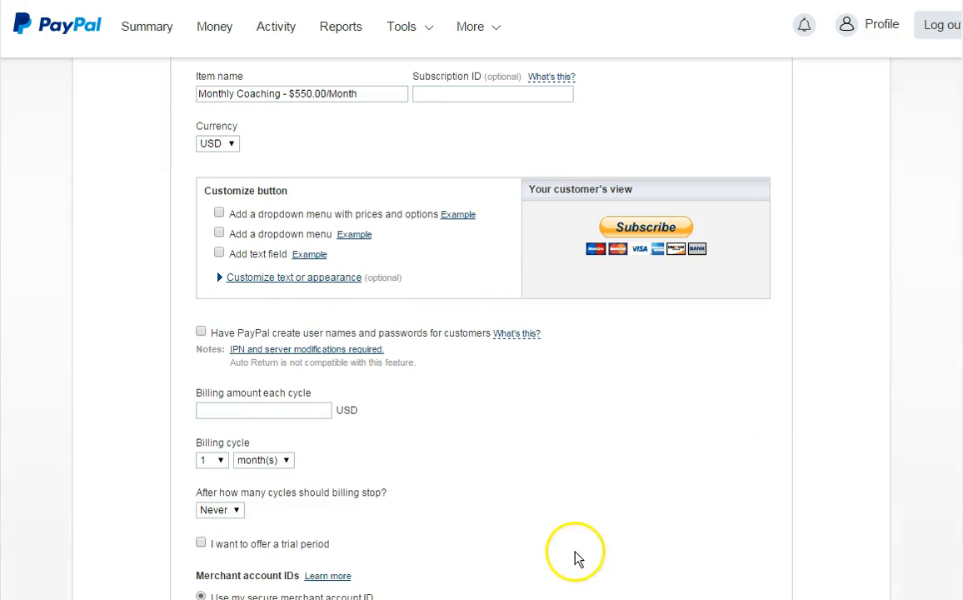
pyautogui.moveTo(779, 485)
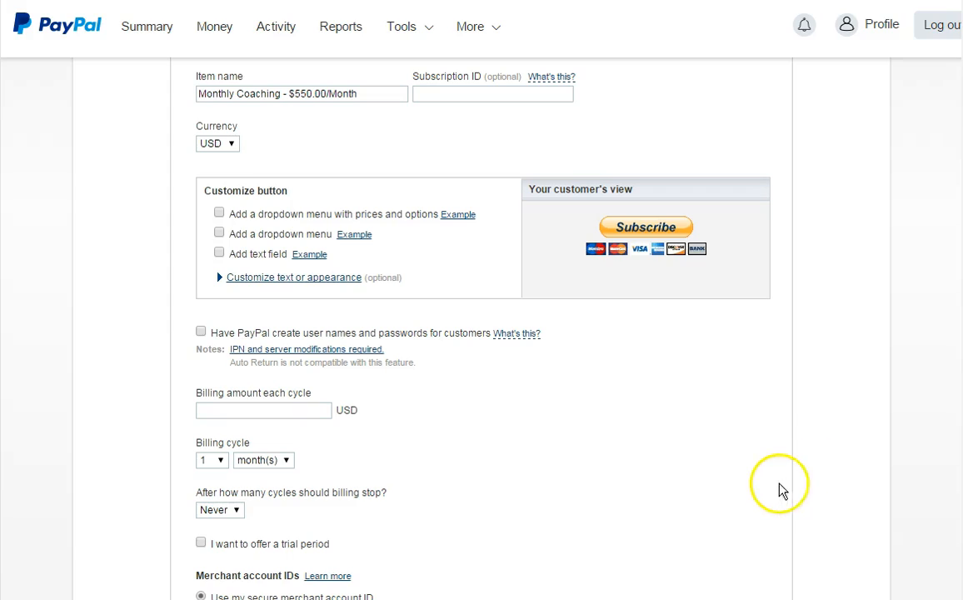
pyautogui.moveTo(615, 456)
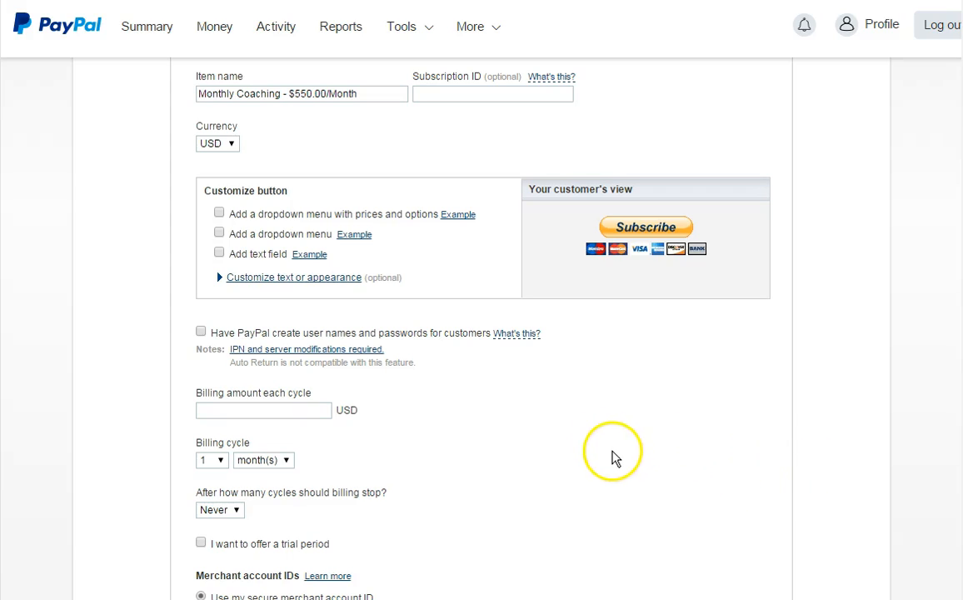
pyautogui.moveTo(619, 491)
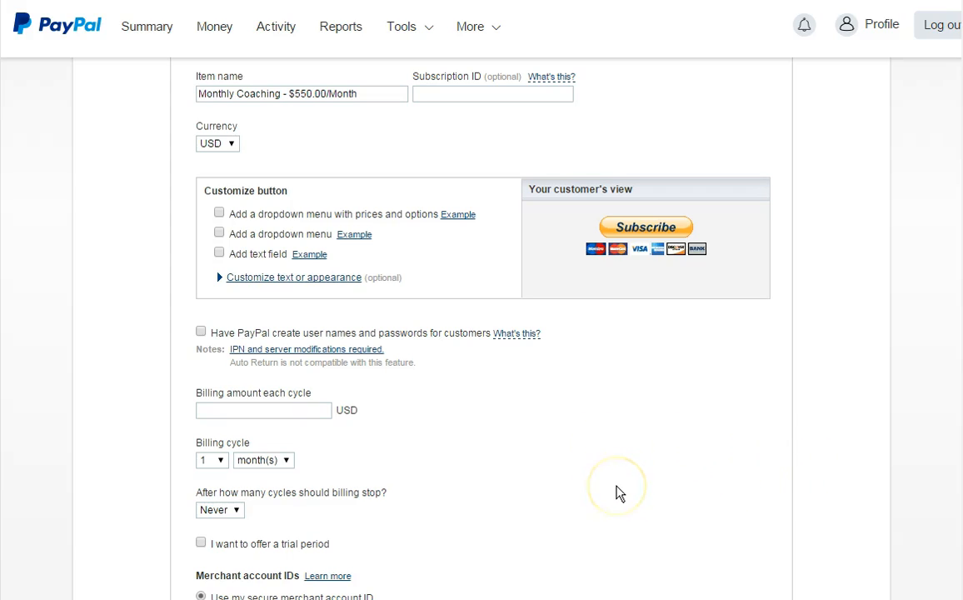
pyautogui.moveTo(597, 433)
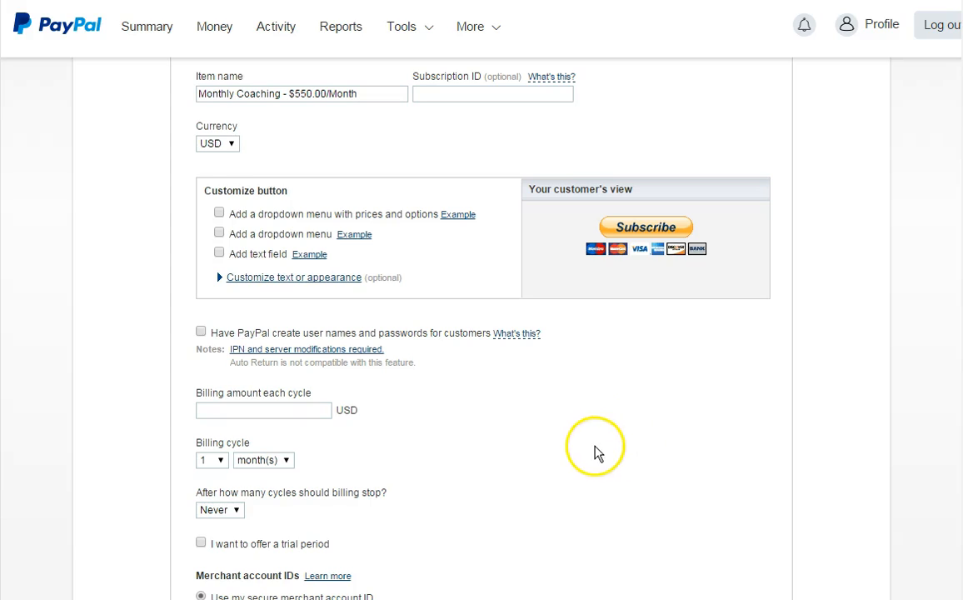
pyautogui.click(200, 544)
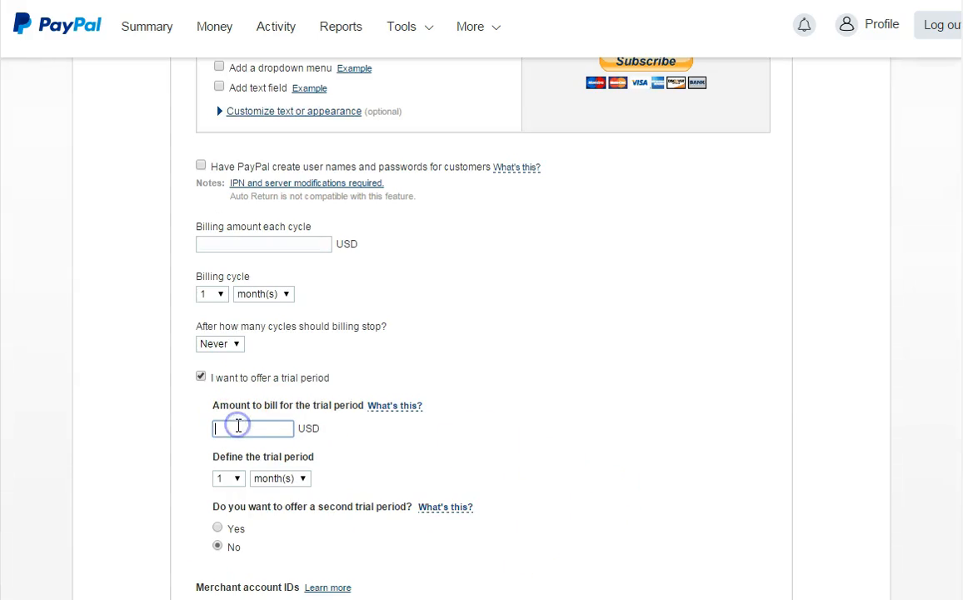
pyautogui.write('1.00')
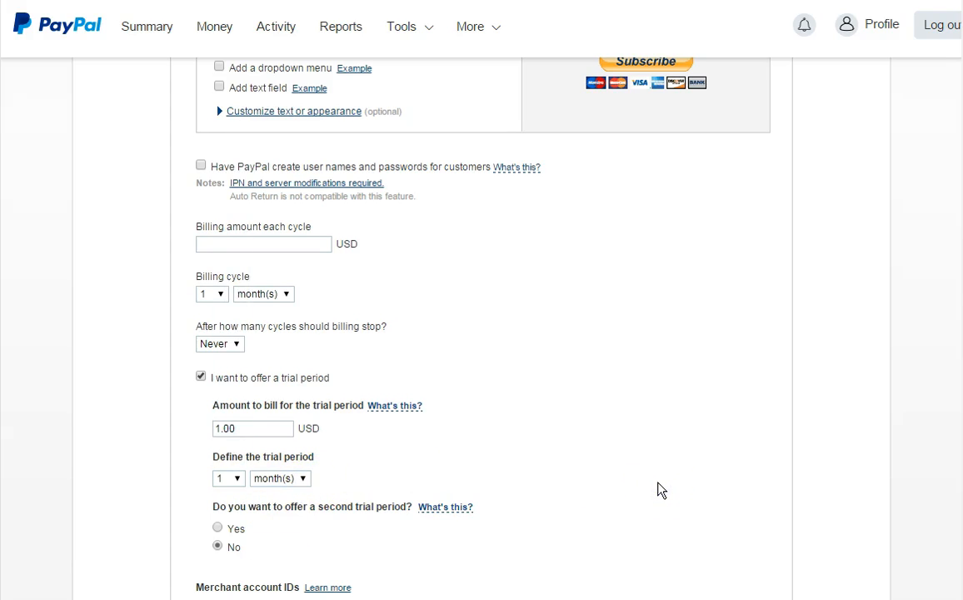
pyautogui.scroll(-3)
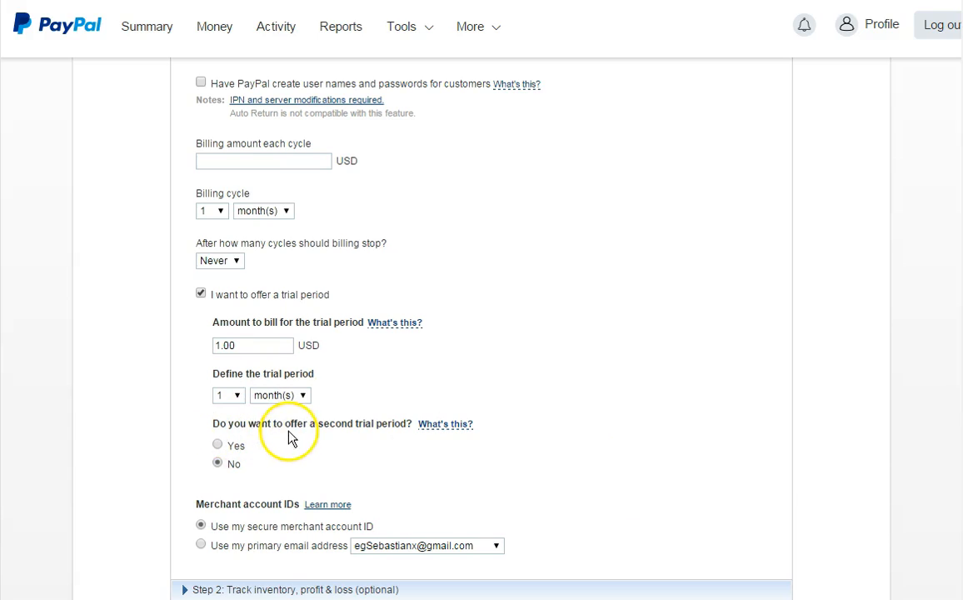
pyautogui.moveTo(658, 462)
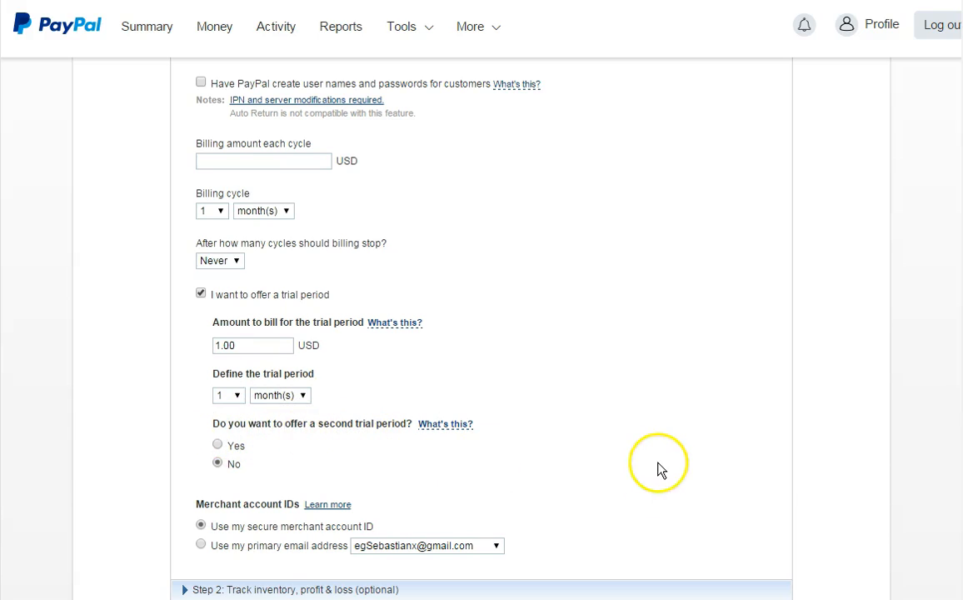
pyautogui.moveTo(682, 458)
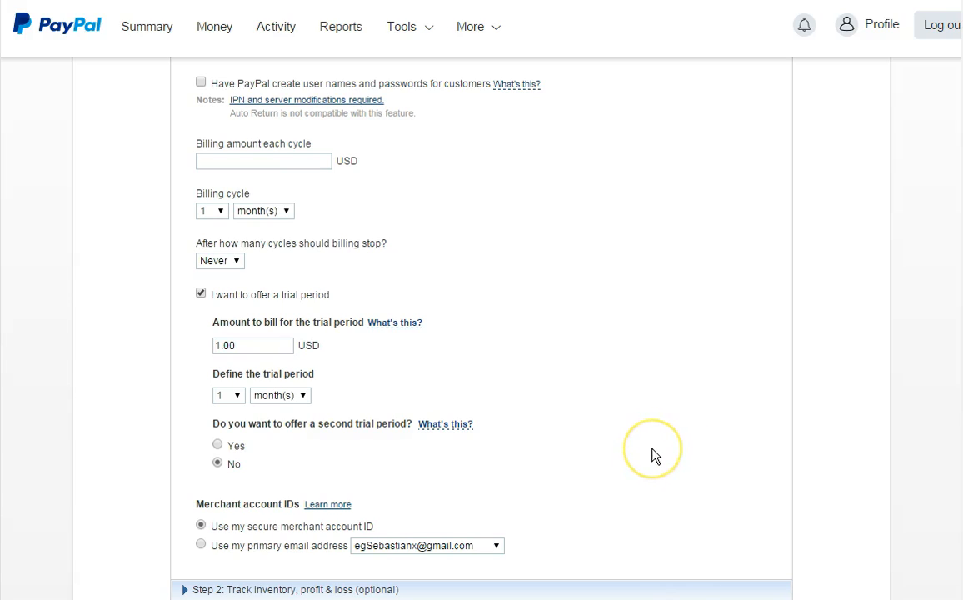
pyautogui.scroll(-3)
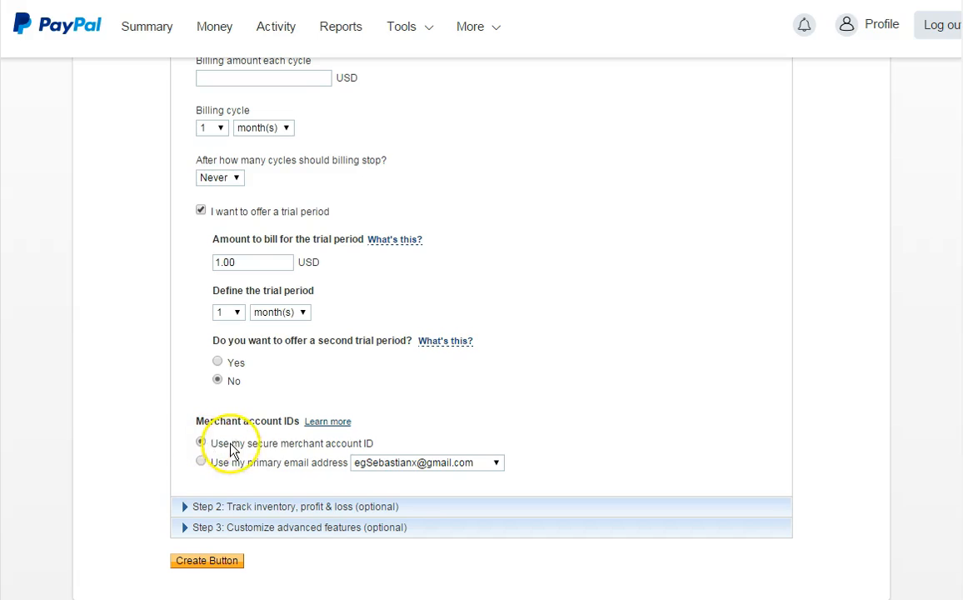
pyautogui.click(201, 439)
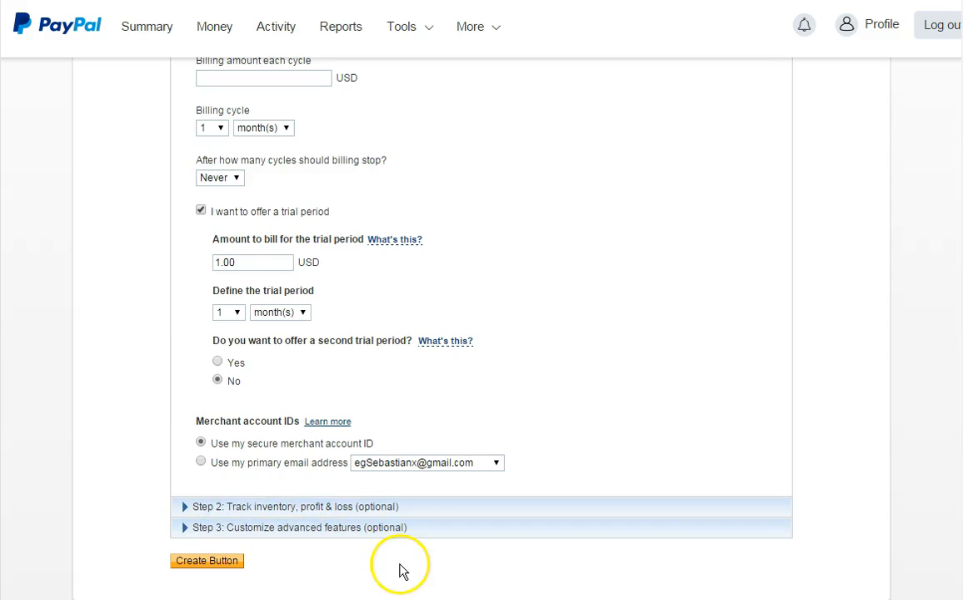
pyautogui.moveTo(639, 394)
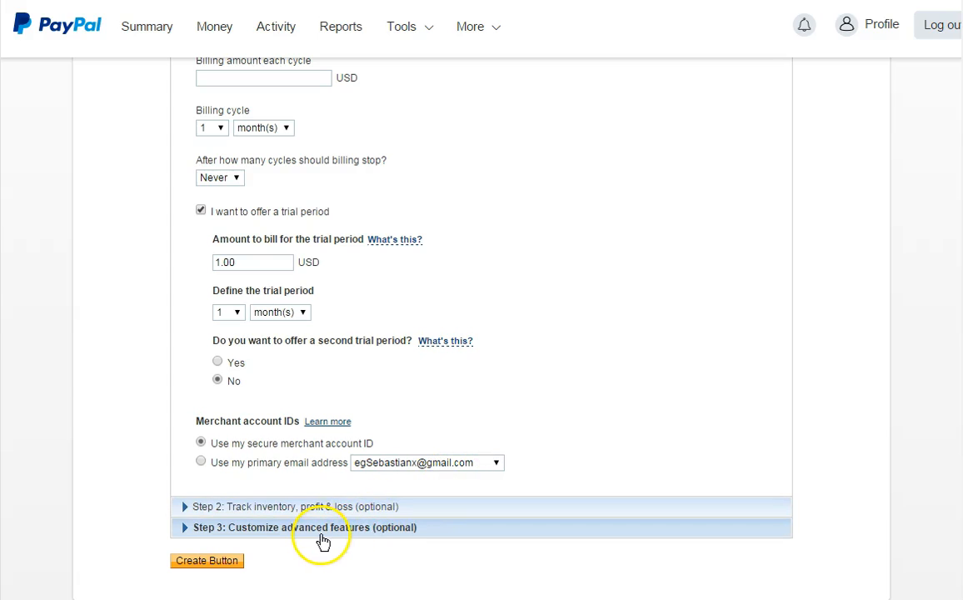
# Step: Expand advanced features and toggle the cancelled-checkout redirect on, then off
pyautogui.click(304, 527)
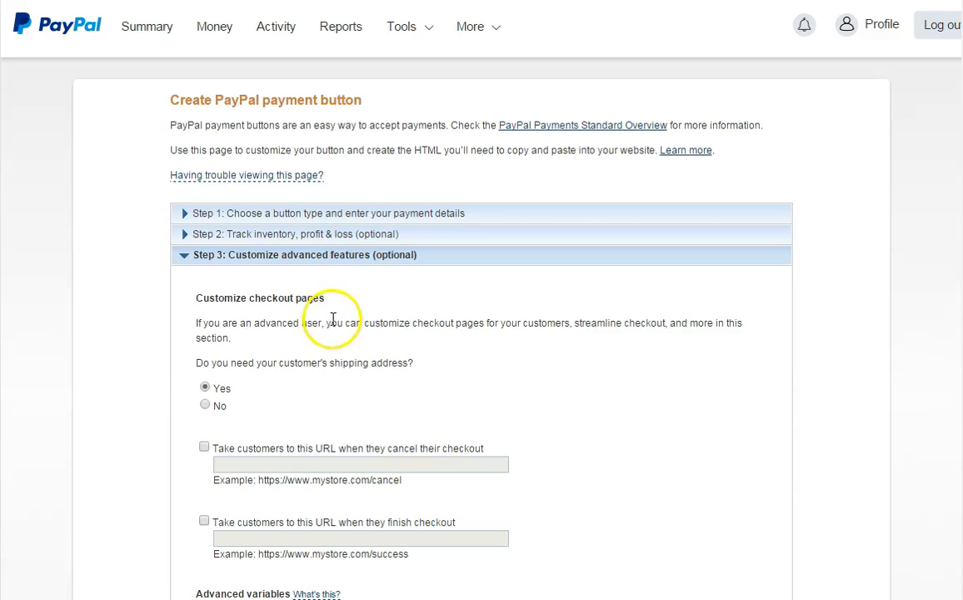
pyautogui.moveTo(654, 424)
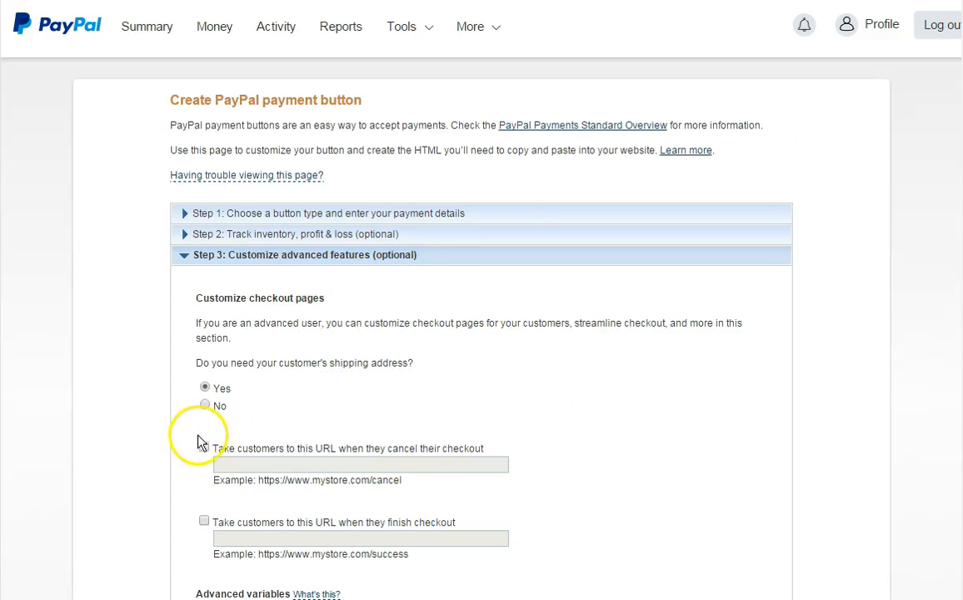
pyautogui.click(204, 448)
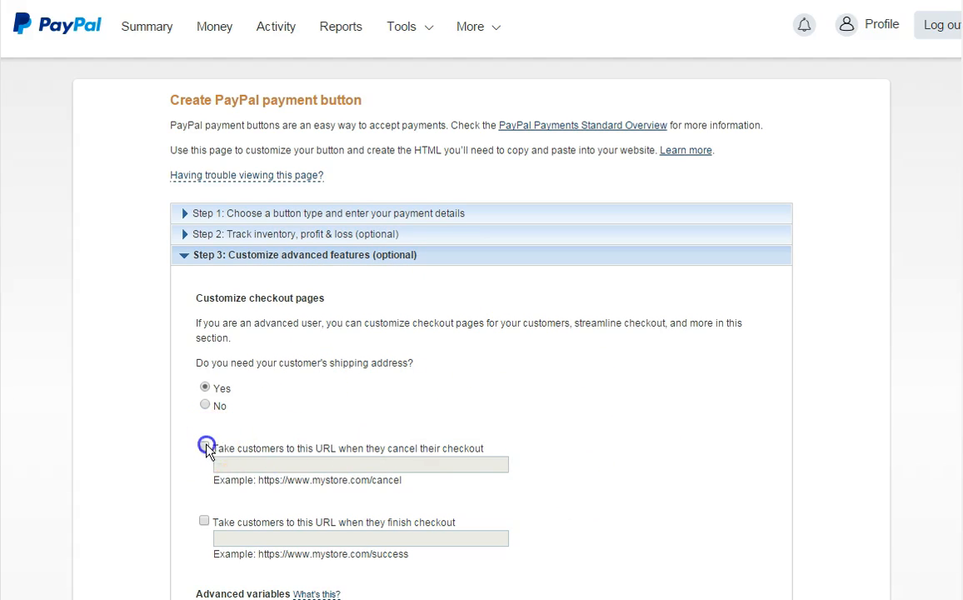
pyautogui.click(204, 446)
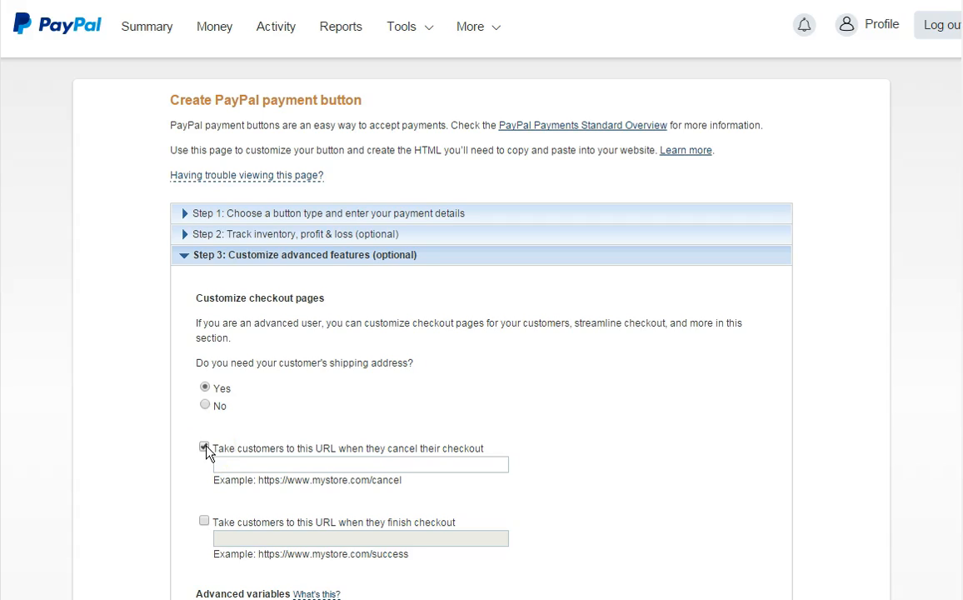
pyautogui.click(204, 446)
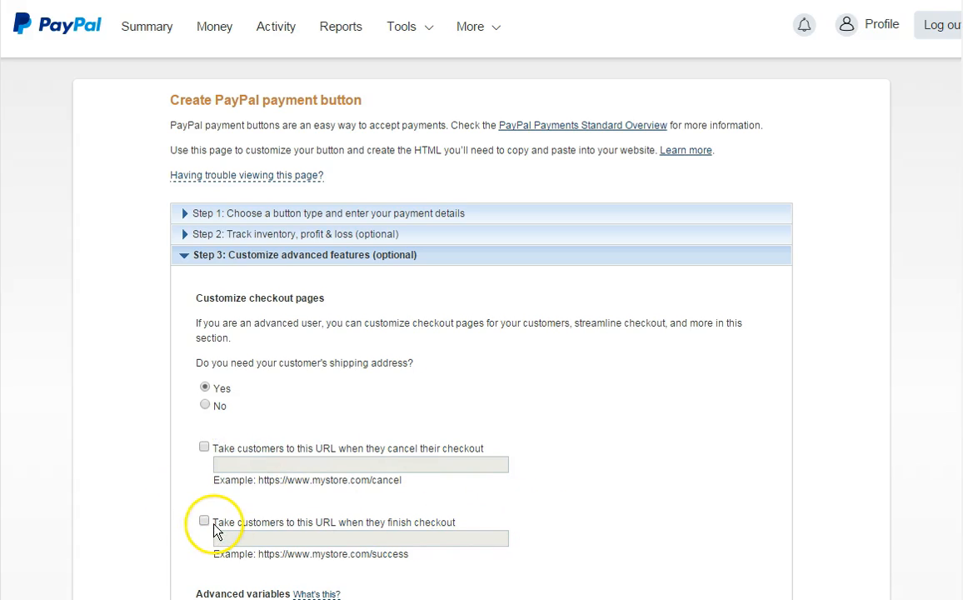
# Step: Toggle the finished-checkout redirect on and off, leaving it unchecked
pyautogui.click(204, 521)
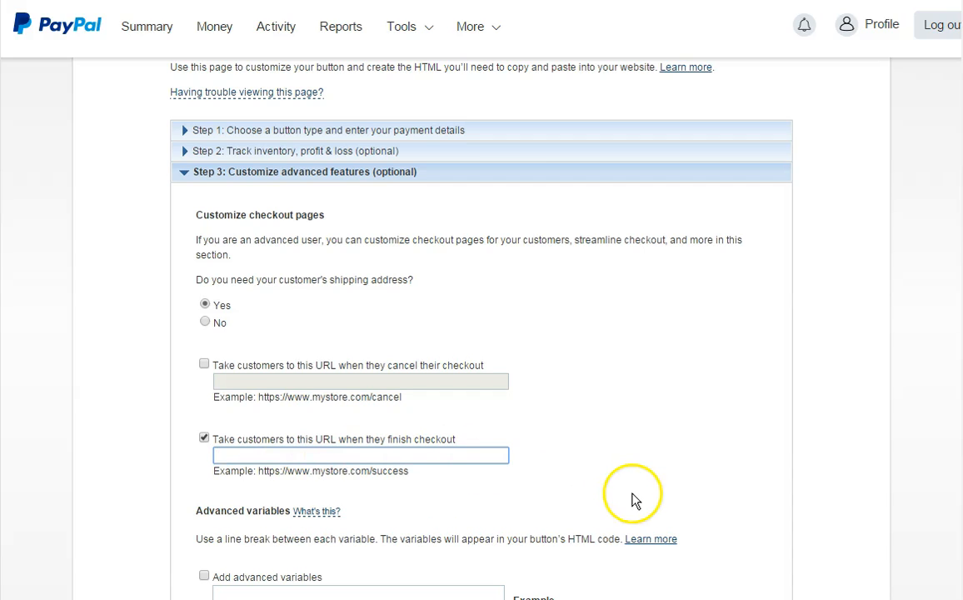
pyautogui.moveTo(629, 468)
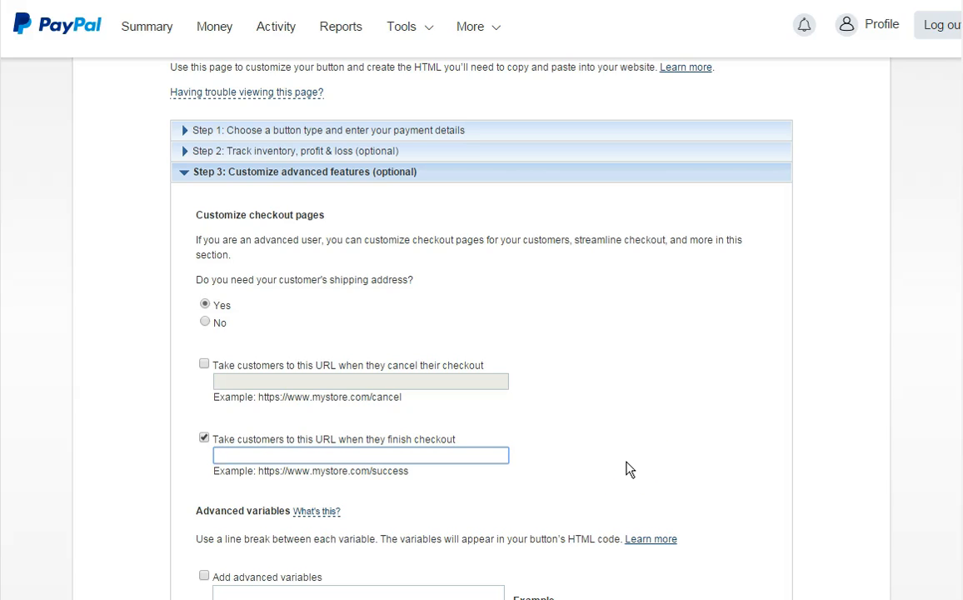
pyautogui.click(360, 454)
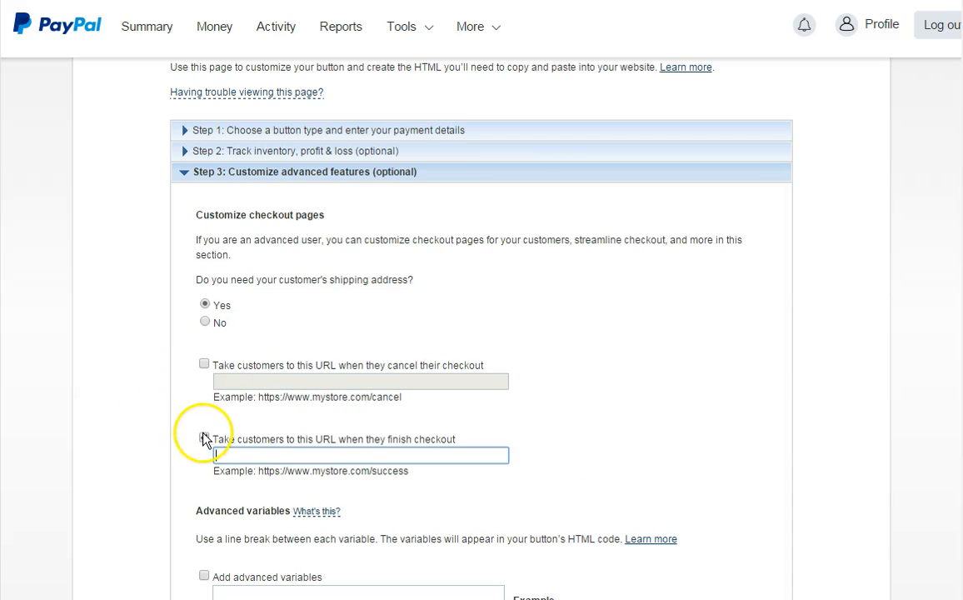
pyautogui.click(204, 437)
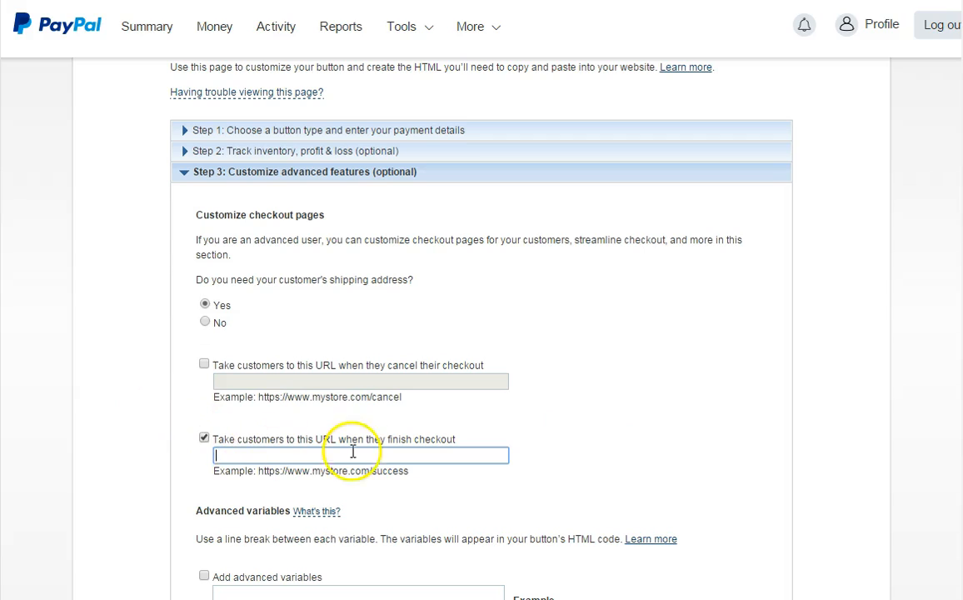
pyautogui.click(204, 437)
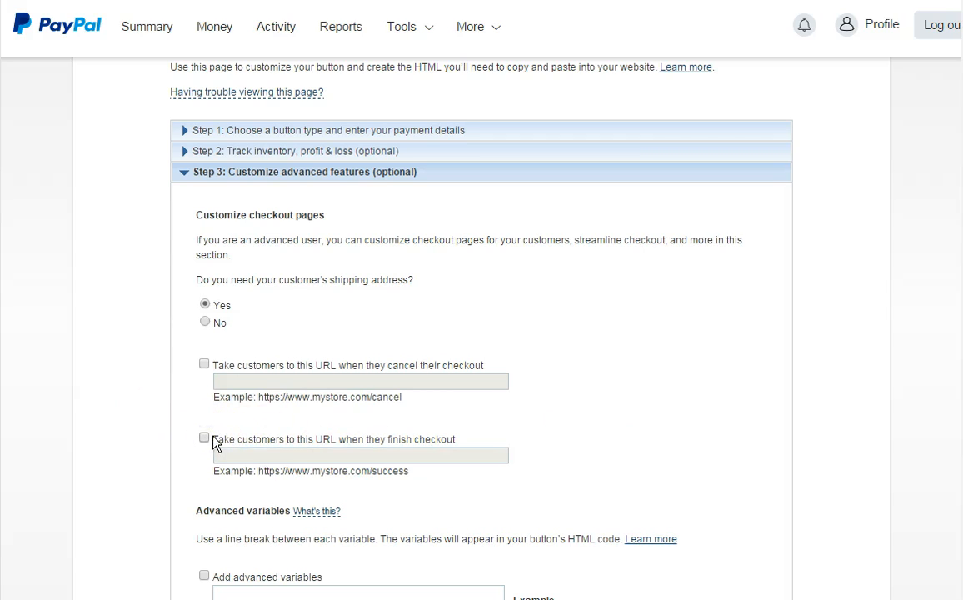
pyautogui.moveTo(317, 457)
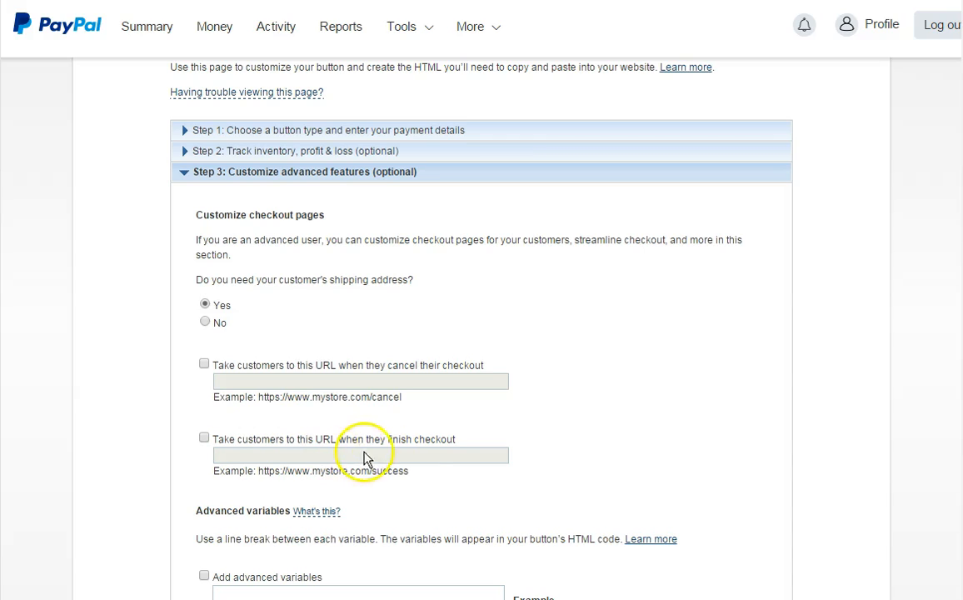
pyautogui.moveTo(506, 477)
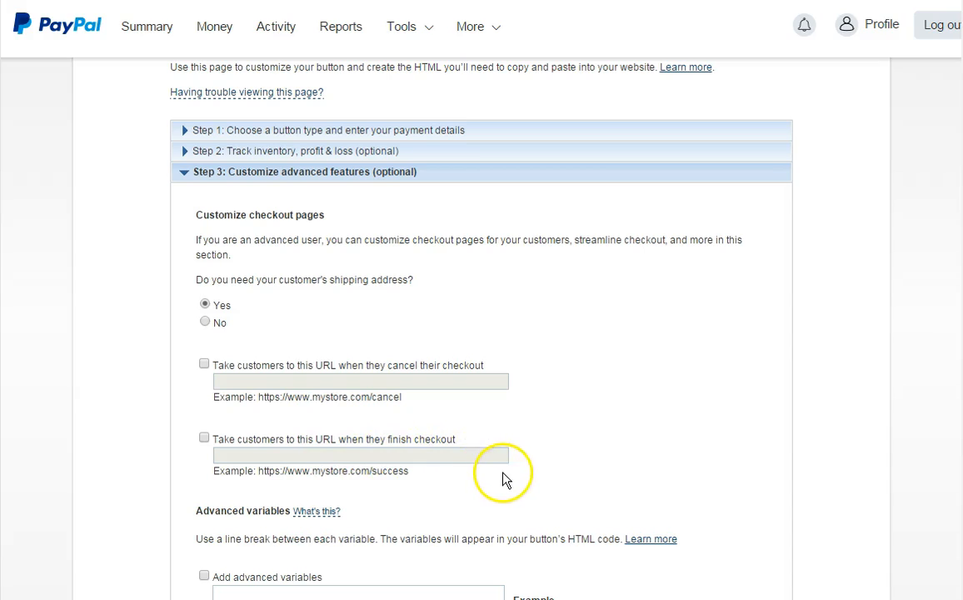
pyautogui.moveTo(564, 479)
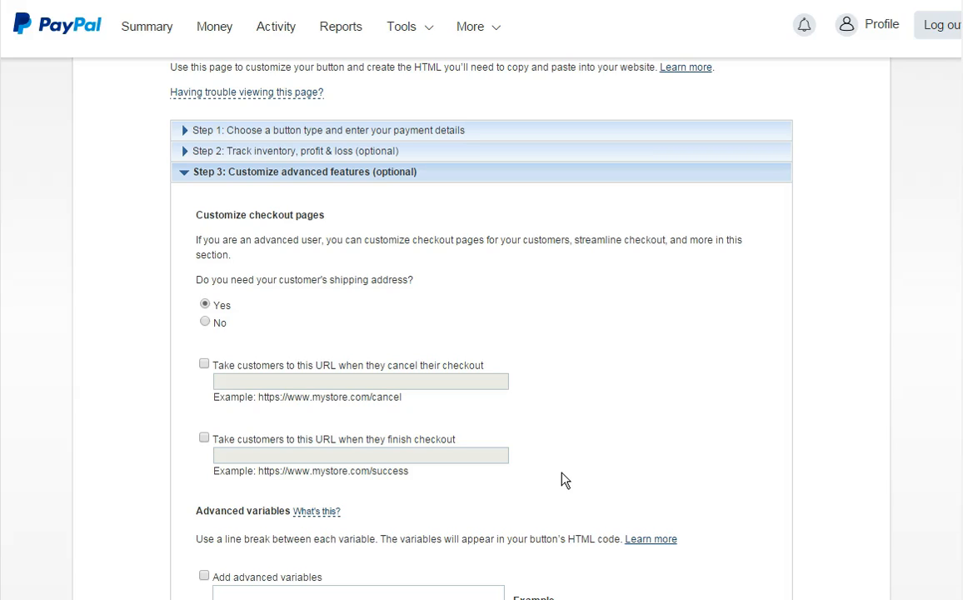
pyautogui.moveTo(558, 475)
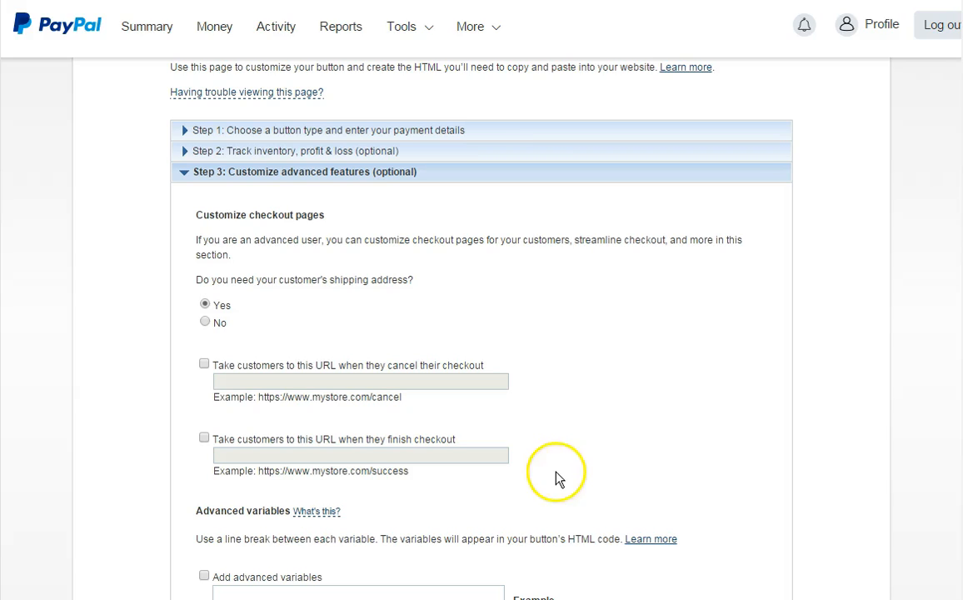
pyautogui.moveTo(632, 457)
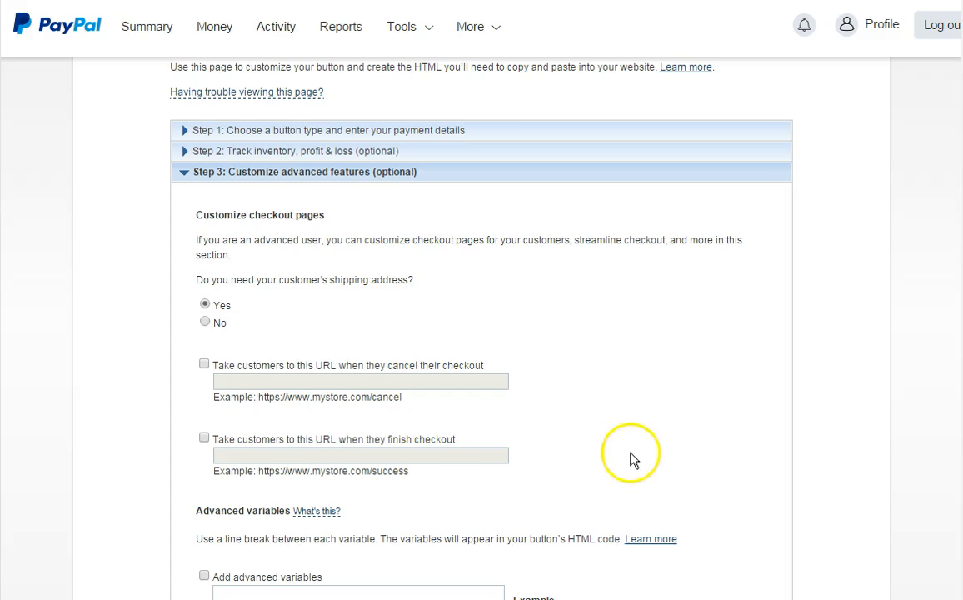
pyautogui.scroll(-3)
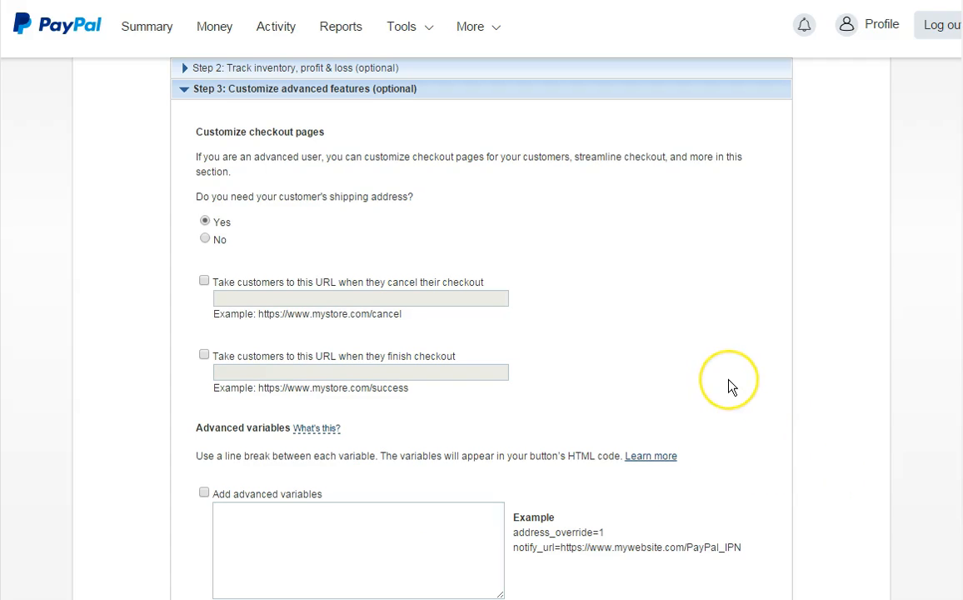
pyautogui.moveTo(732, 386)
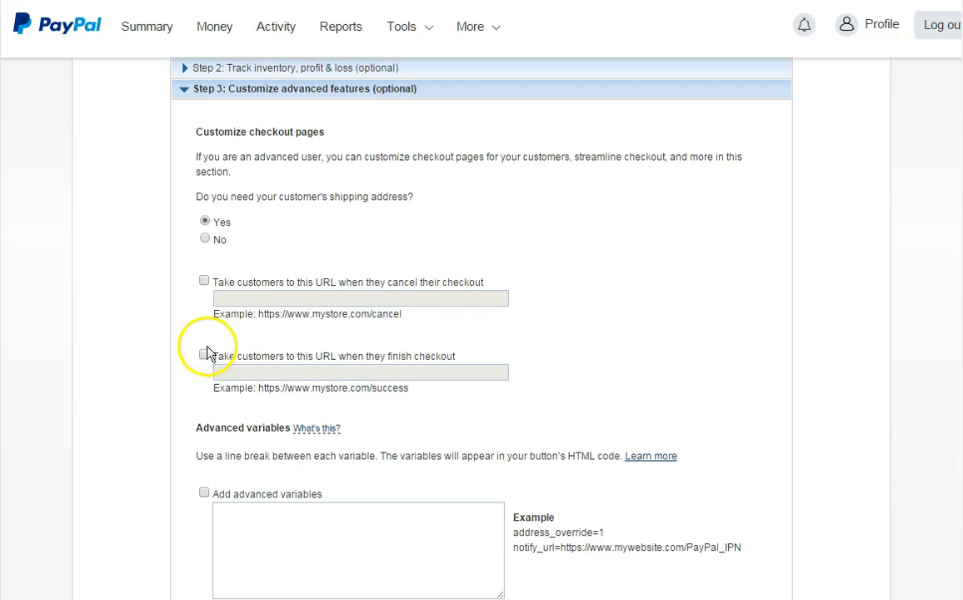
pyautogui.click(204, 354)
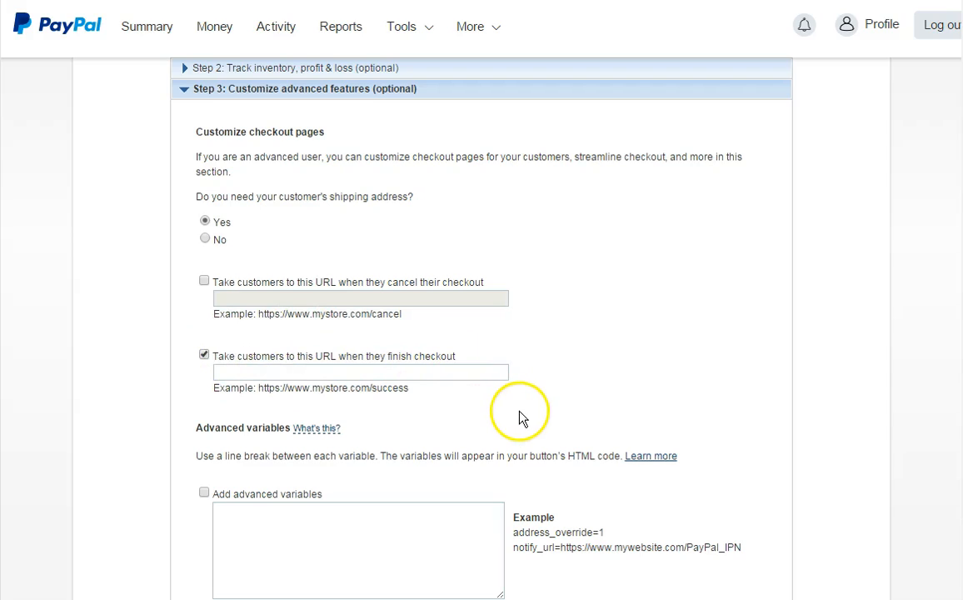
pyautogui.moveTo(558, 408)
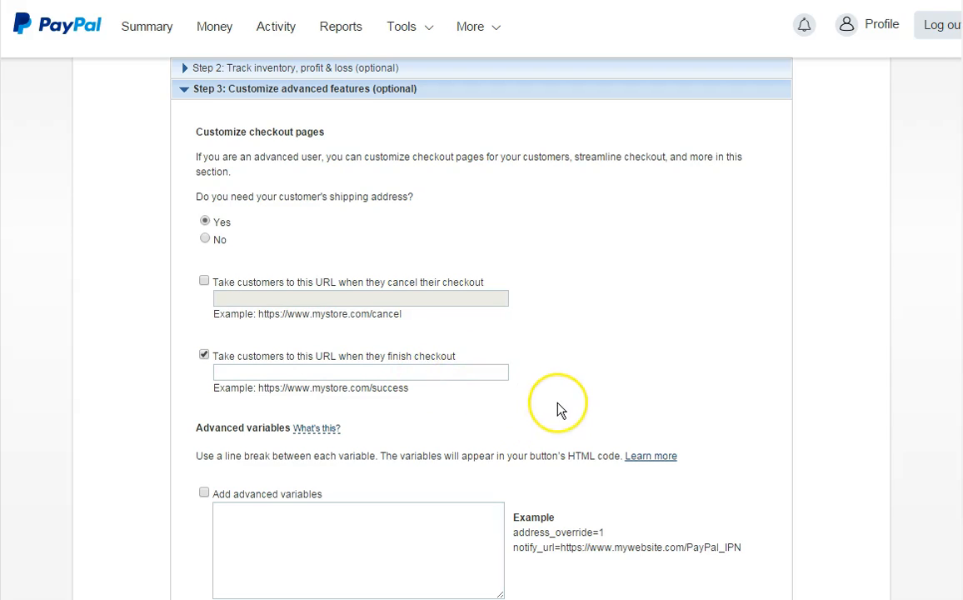
pyautogui.moveTo(583, 412)
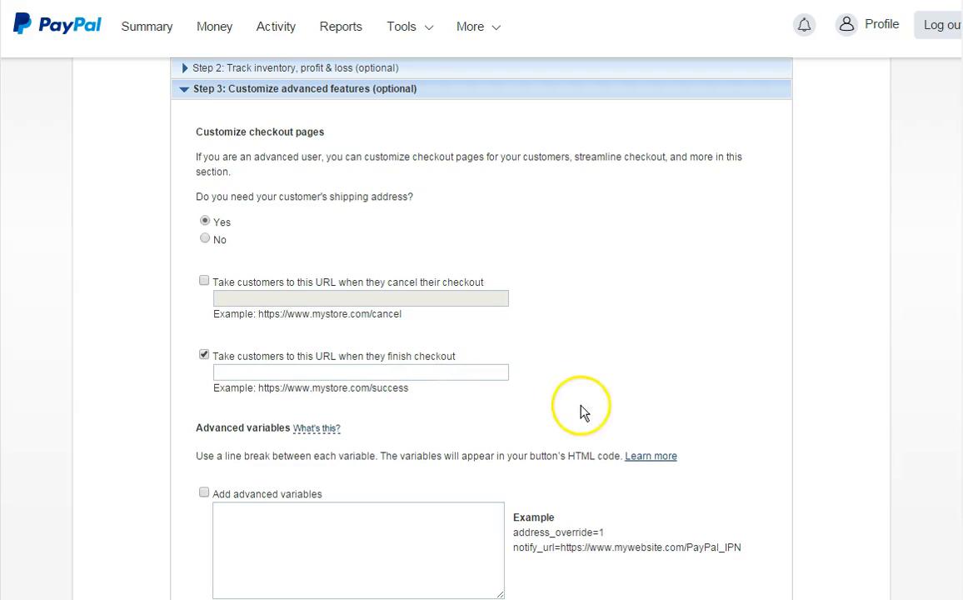
pyautogui.moveTo(834, 441)
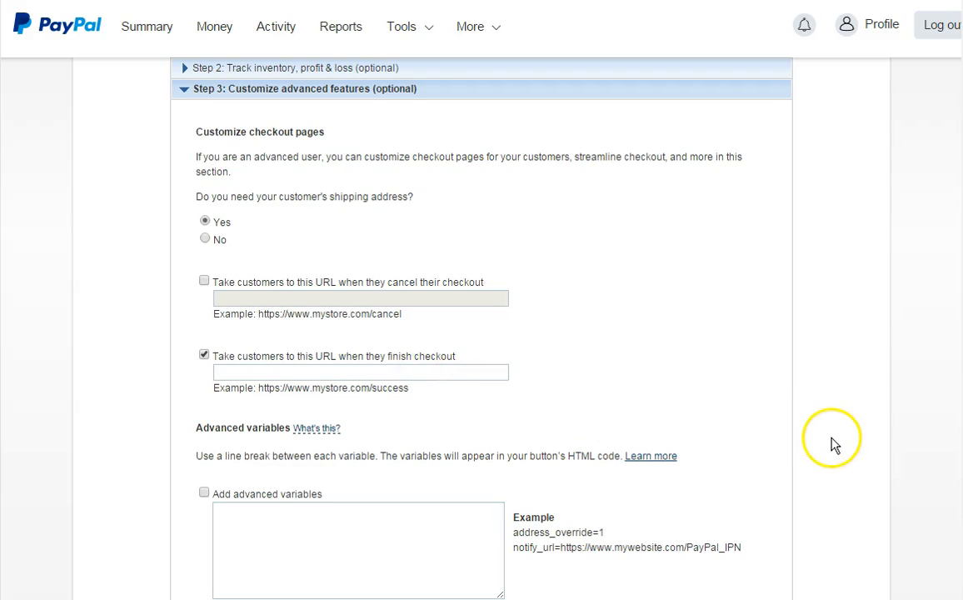
pyautogui.moveTo(824, 442)
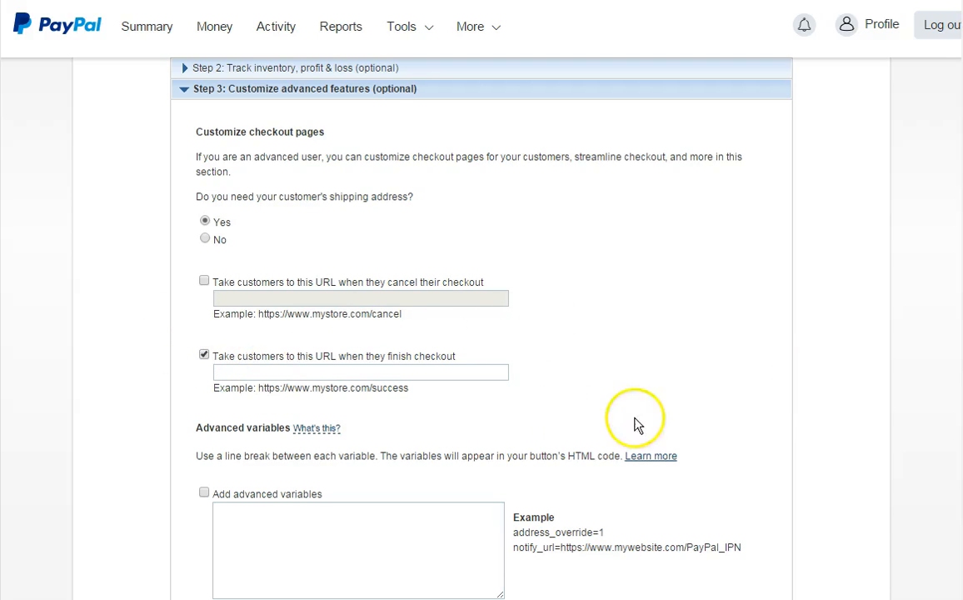
pyautogui.click(204, 354)
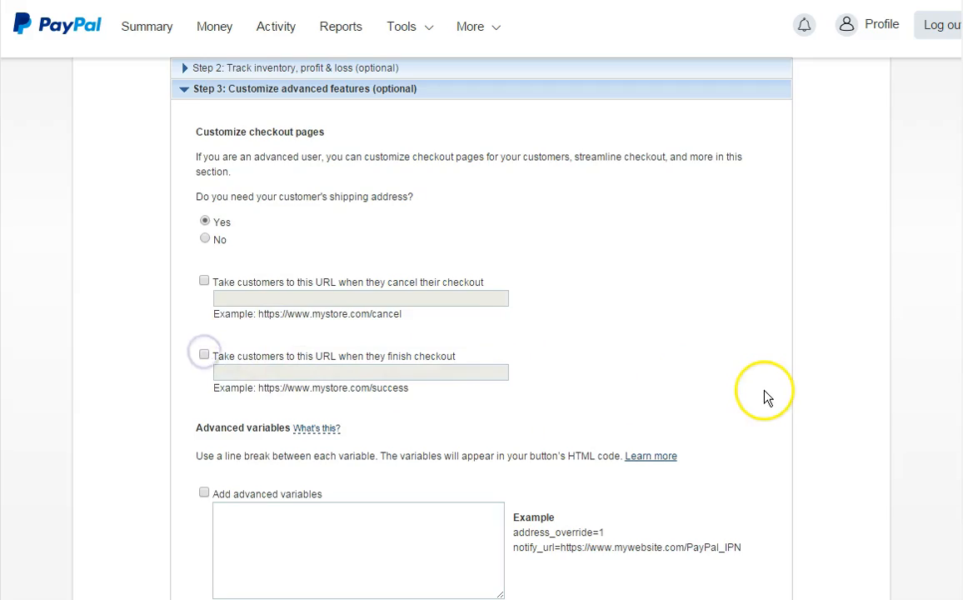
pyautogui.scroll(-3)
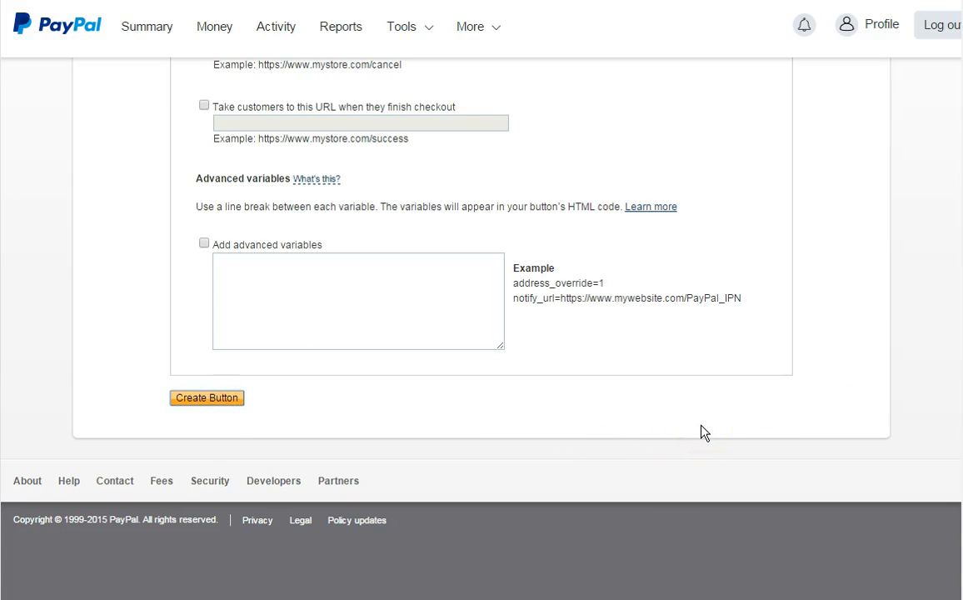
# Step: Set billing to 550 USD per month and the trial unit to weeks
pyautogui.click(207, 398)
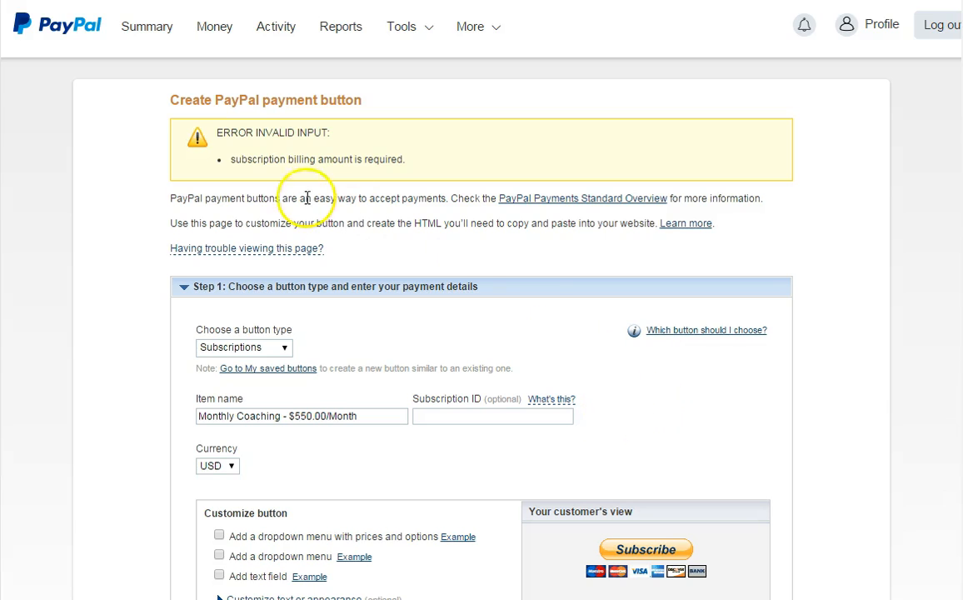
pyautogui.moveTo(304, 174)
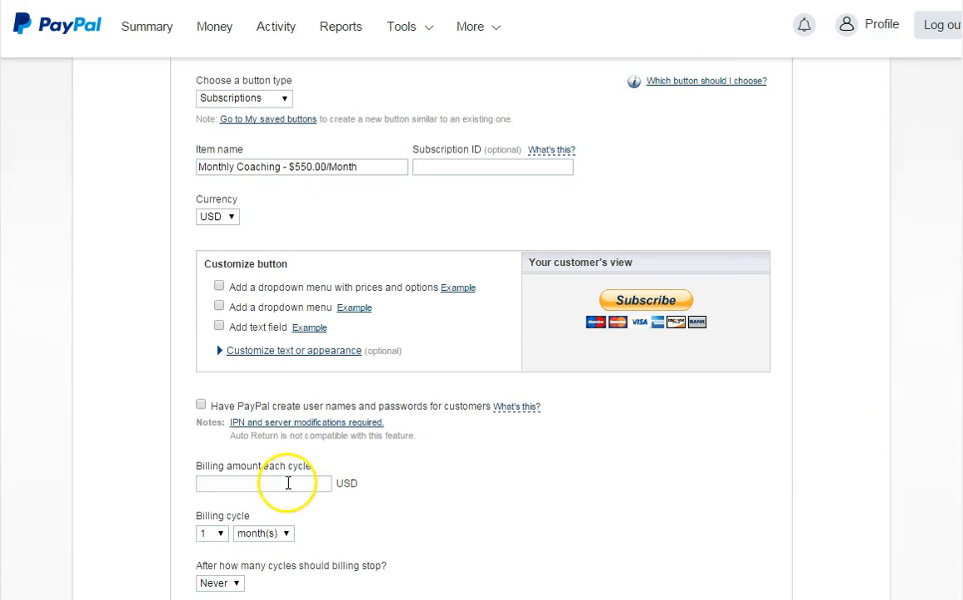
pyautogui.click(263, 483)
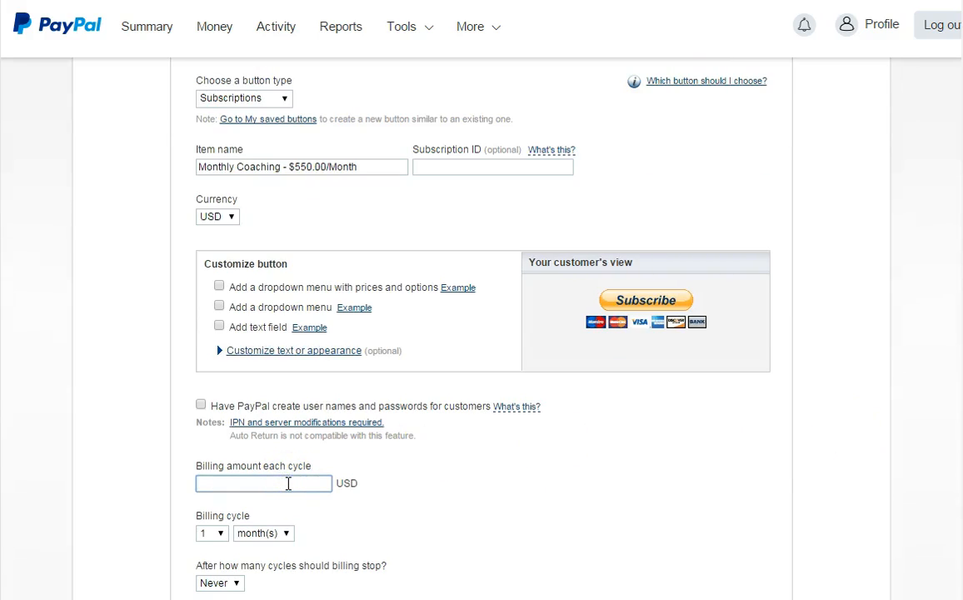
pyautogui.write('550')
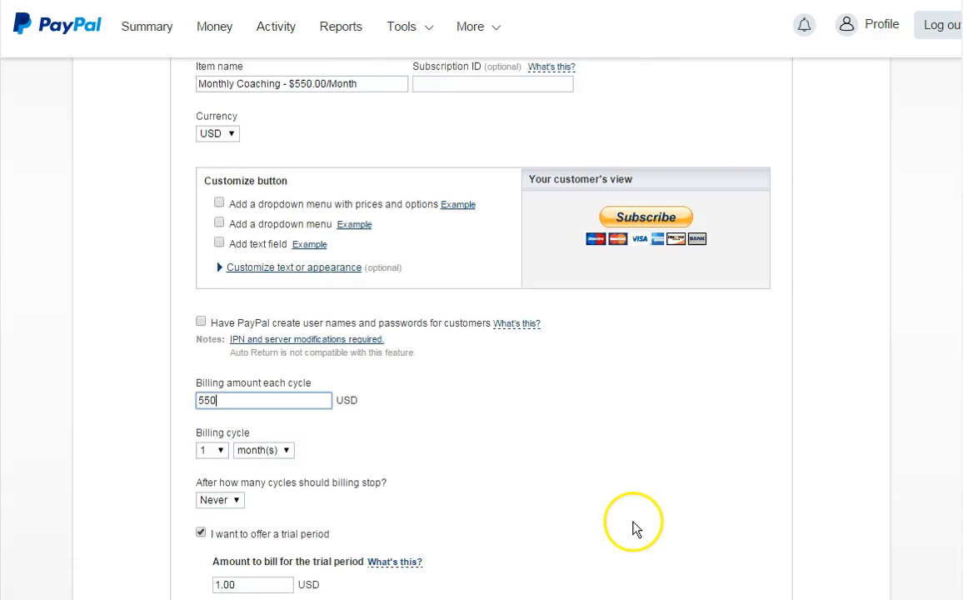
pyautogui.scroll(-3)
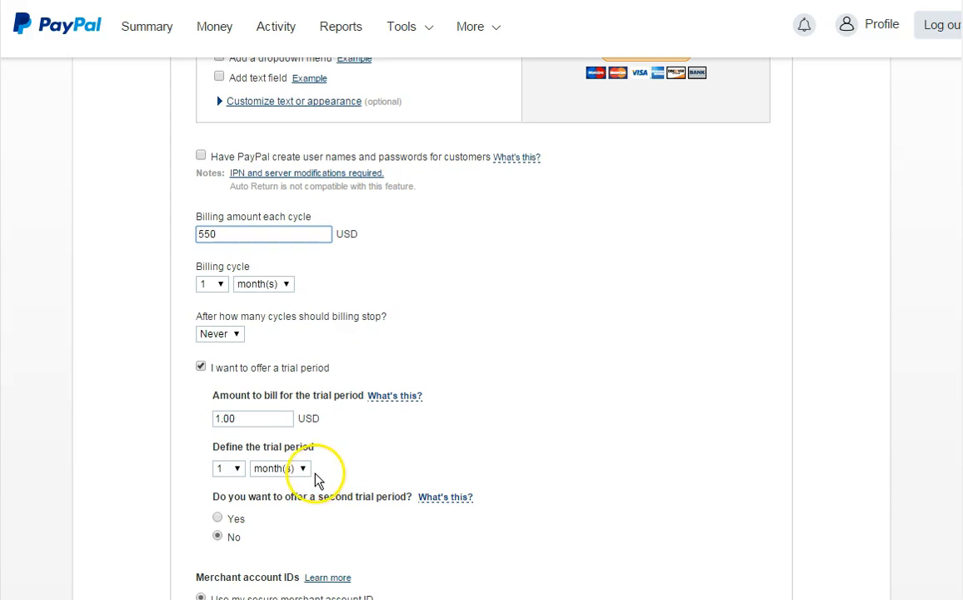
pyautogui.click(279, 467)
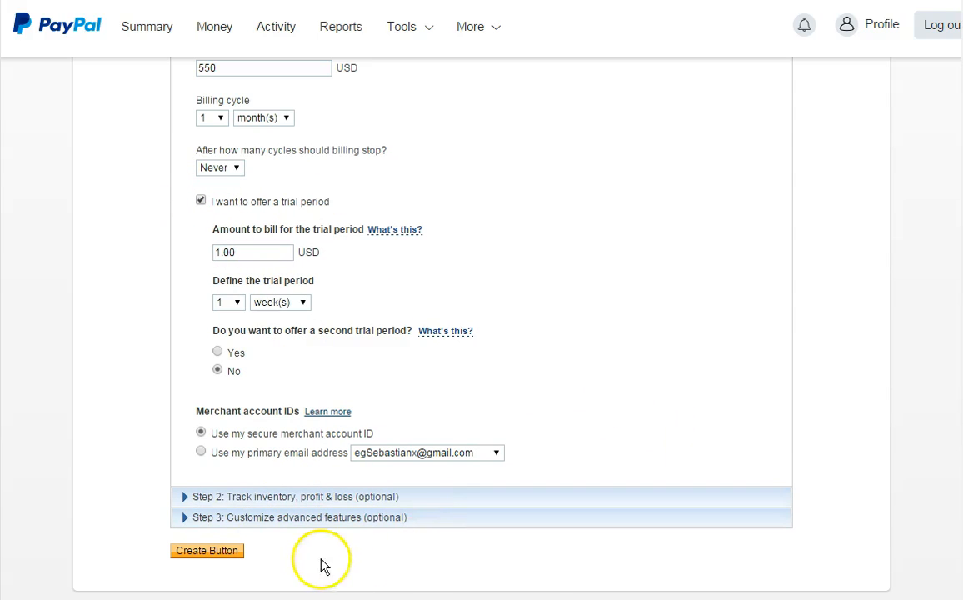
pyautogui.moveTo(661, 445)
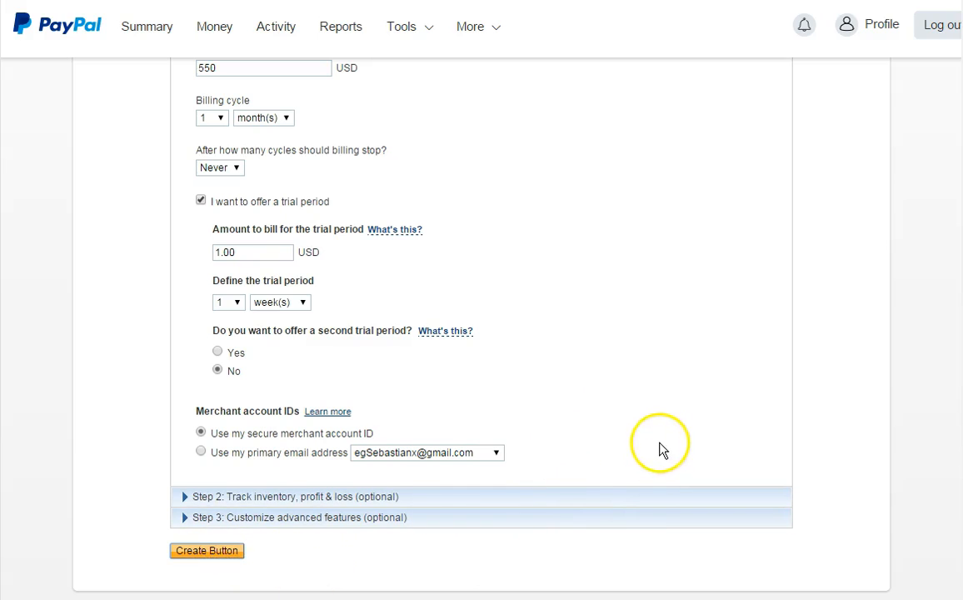
# Step: Create the subscription button and get its shareable Email payment link
pyautogui.click(207, 550)
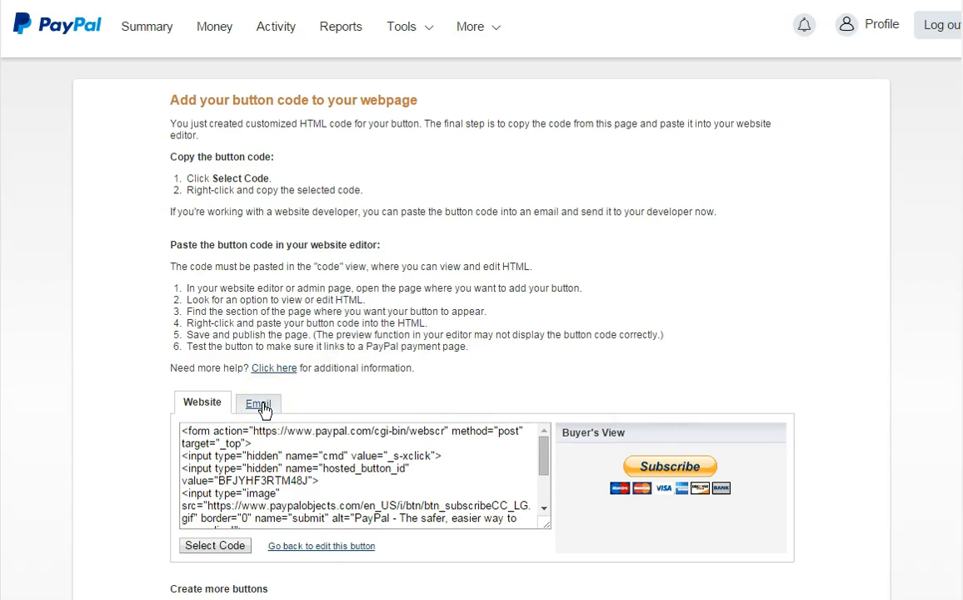
pyautogui.click(258, 402)
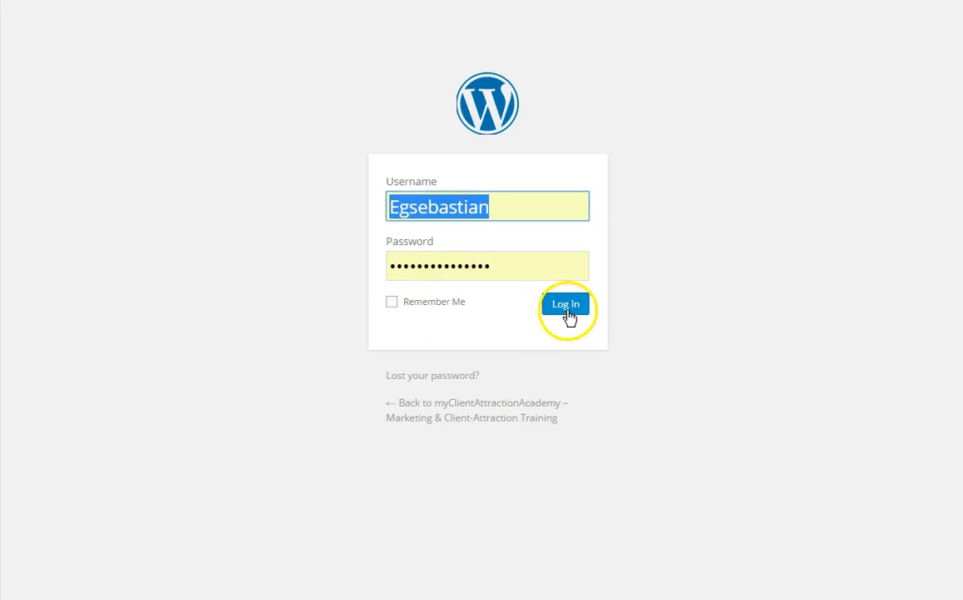
# Step: Log in to WordPress and choose Pages > Add New
pyautogui.click(565, 303)
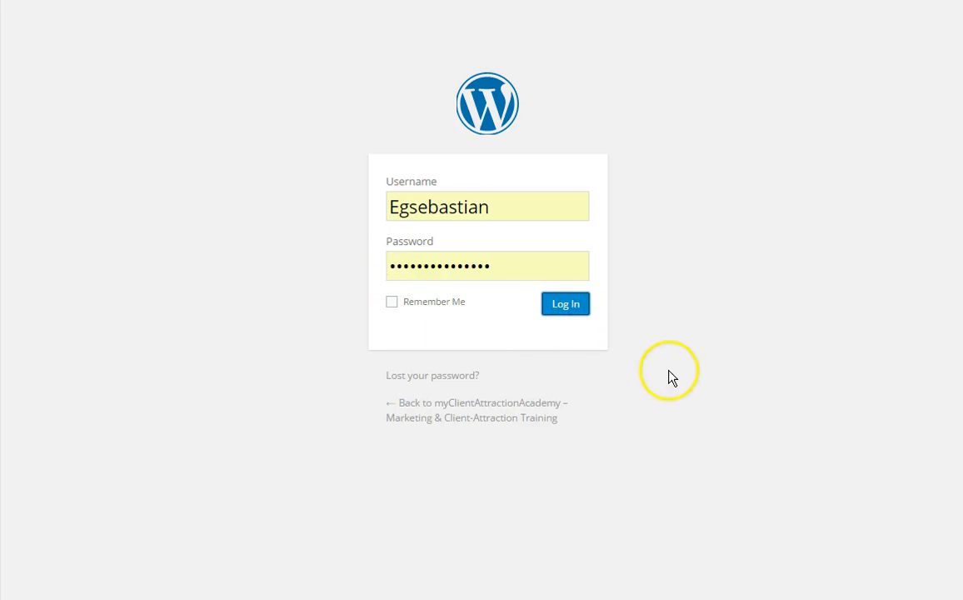
pyautogui.moveTo(690, 387)
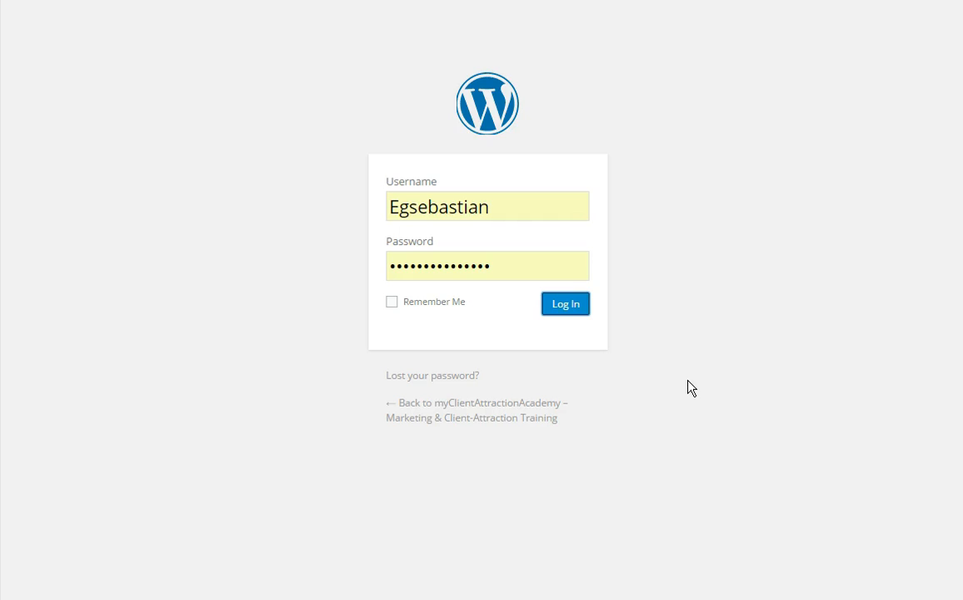
pyautogui.moveTo(683, 391)
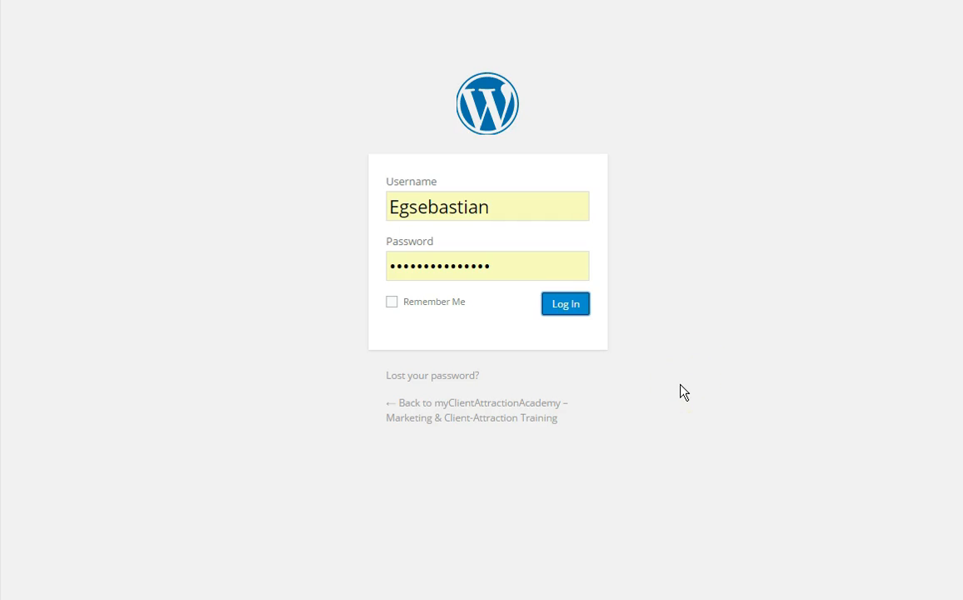
pyautogui.click(566, 303)
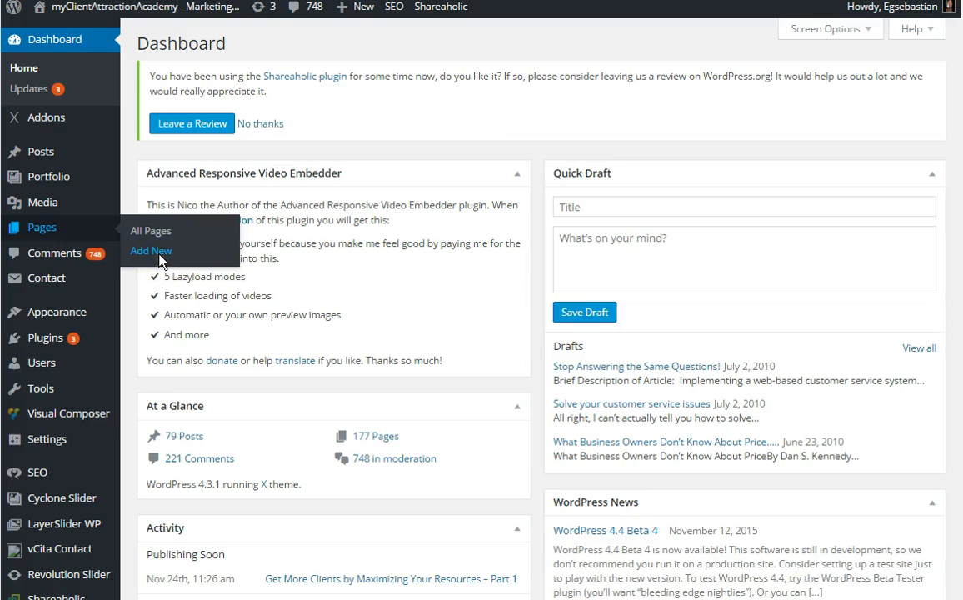
pyautogui.click(151, 250)
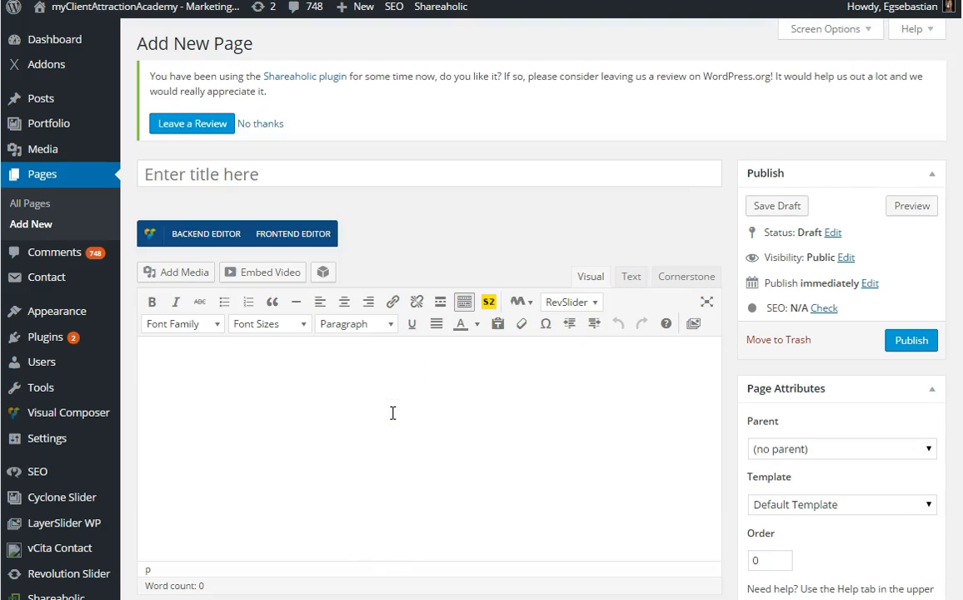
# Step: Type 'Click HERE to Get Started!', center it, and start a link
pyautogui.write('Click HER')
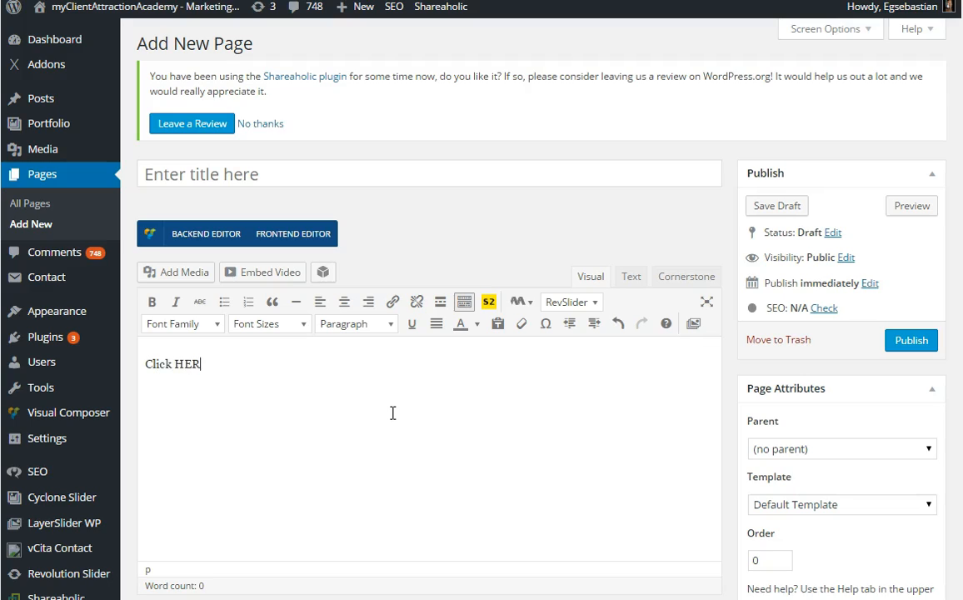
pyautogui.write('E to')
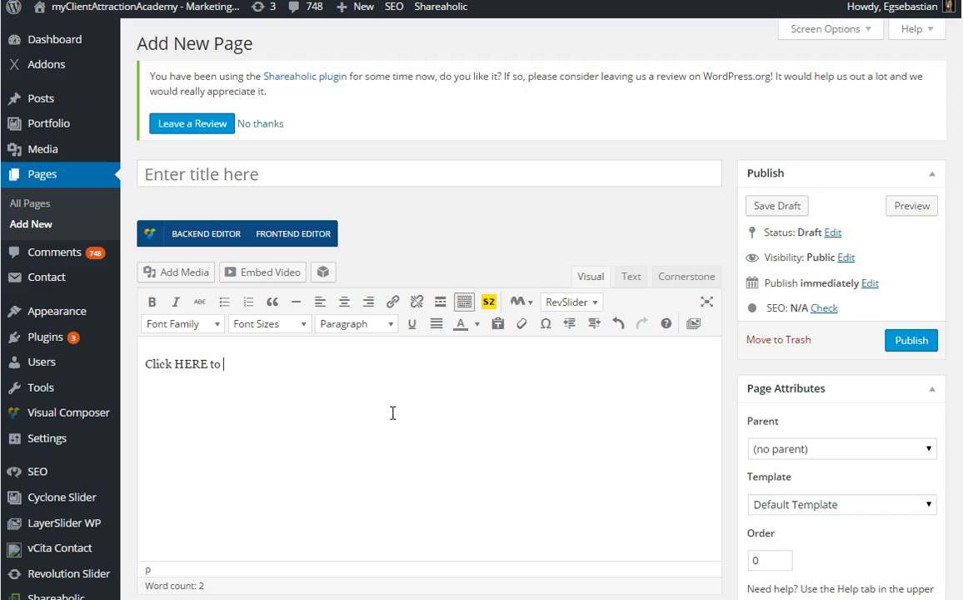
pyautogui.write('Get Started')
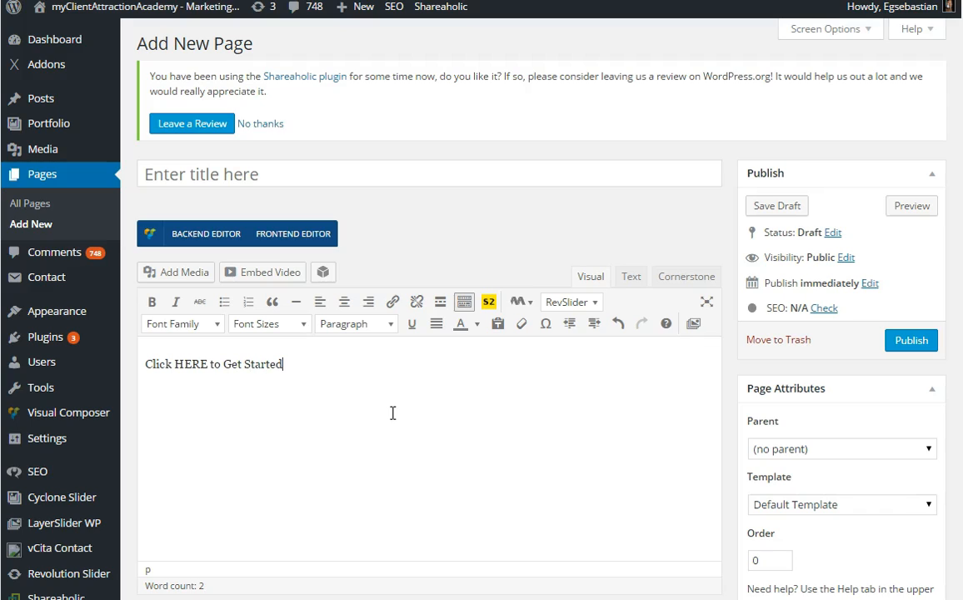
pyautogui.write('!')
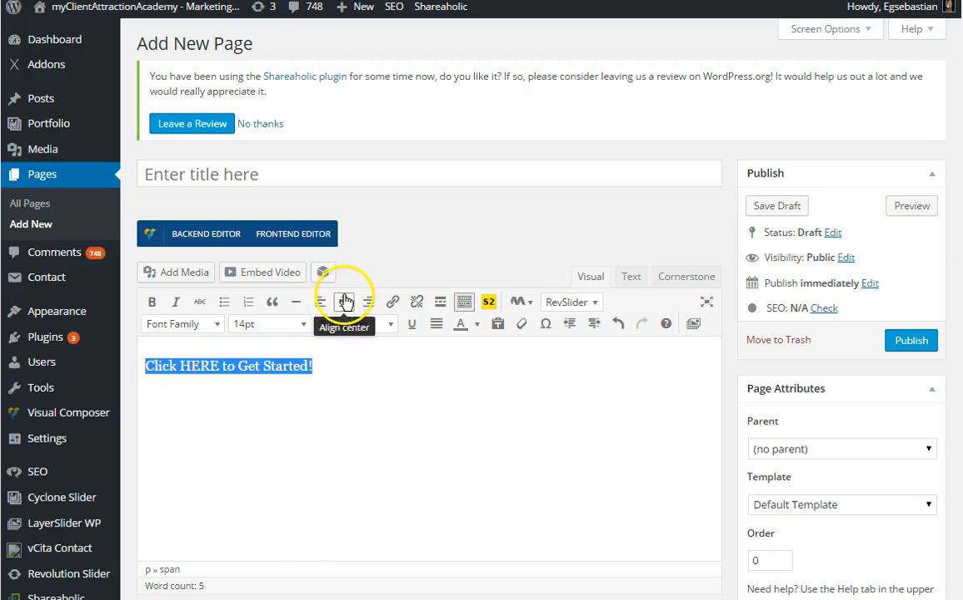
pyautogui.click(343, 302)
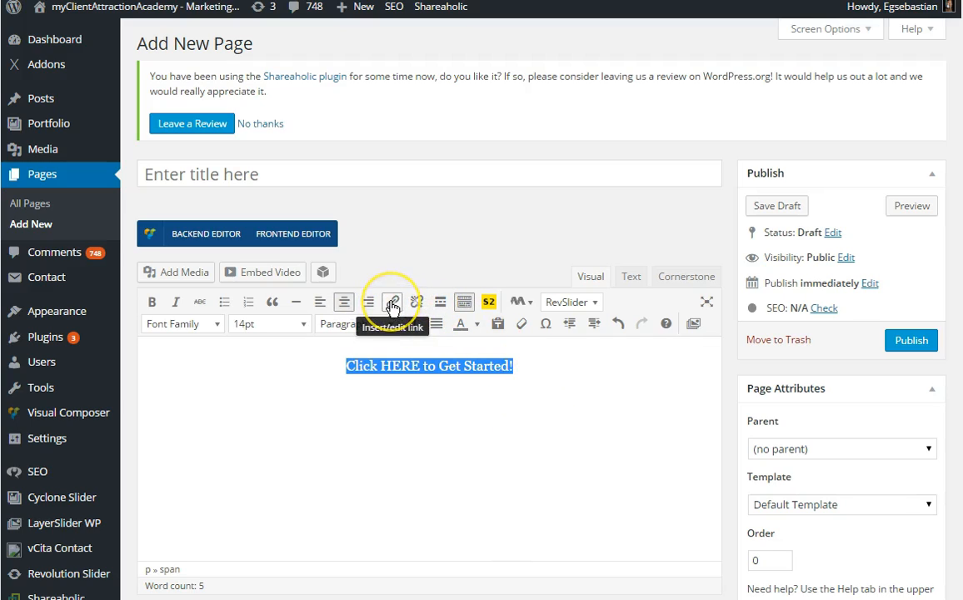
pyautogui.click(392, 302)
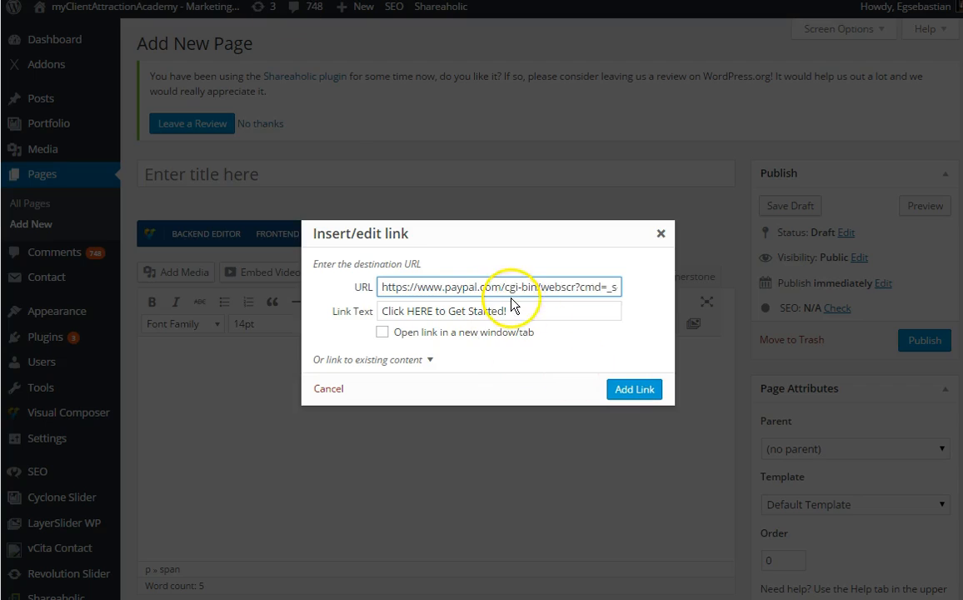
# Step: Apply the PayPal link in a new tab, update its settings, and publish
pyautogui.tripleClick(498, 287)
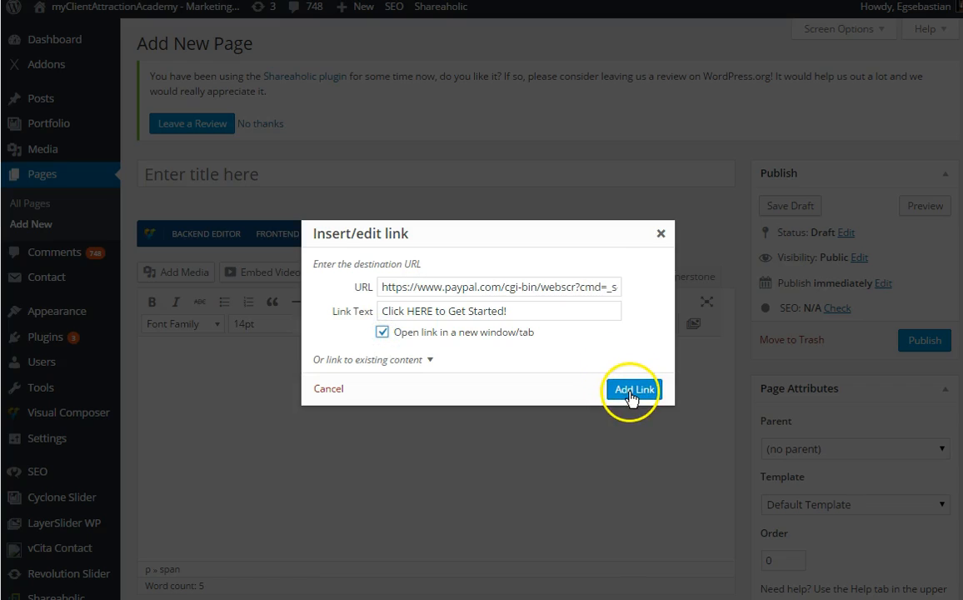
pyautogui.click(631, 389)
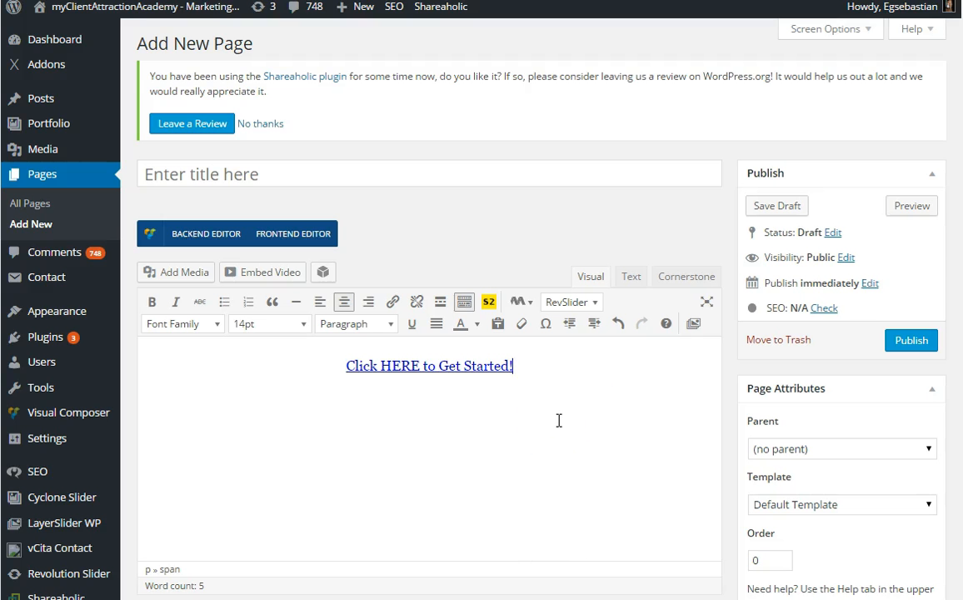
pyautogui.moveTo(602, 465)
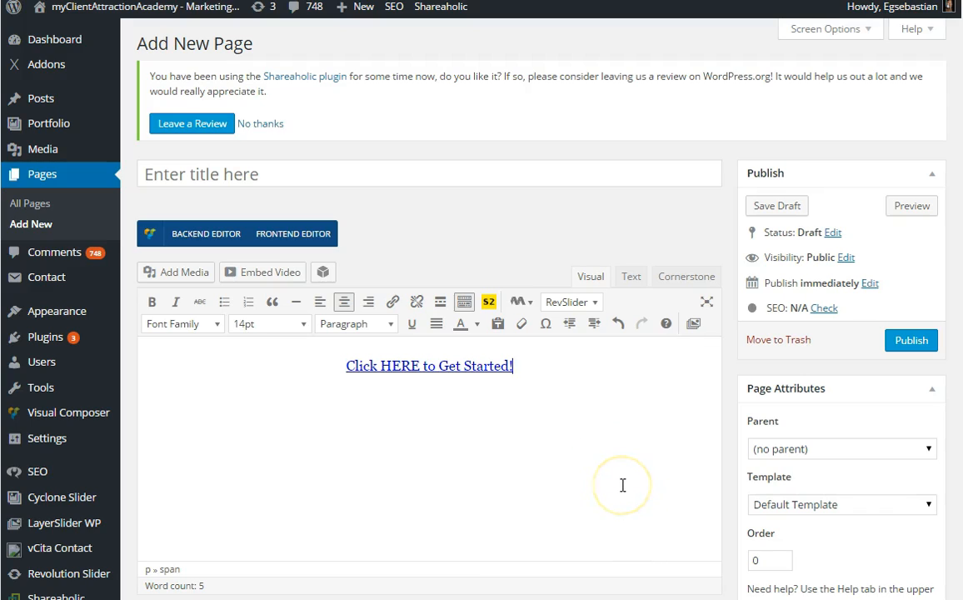
pyautogui.moveTo(585, 494)
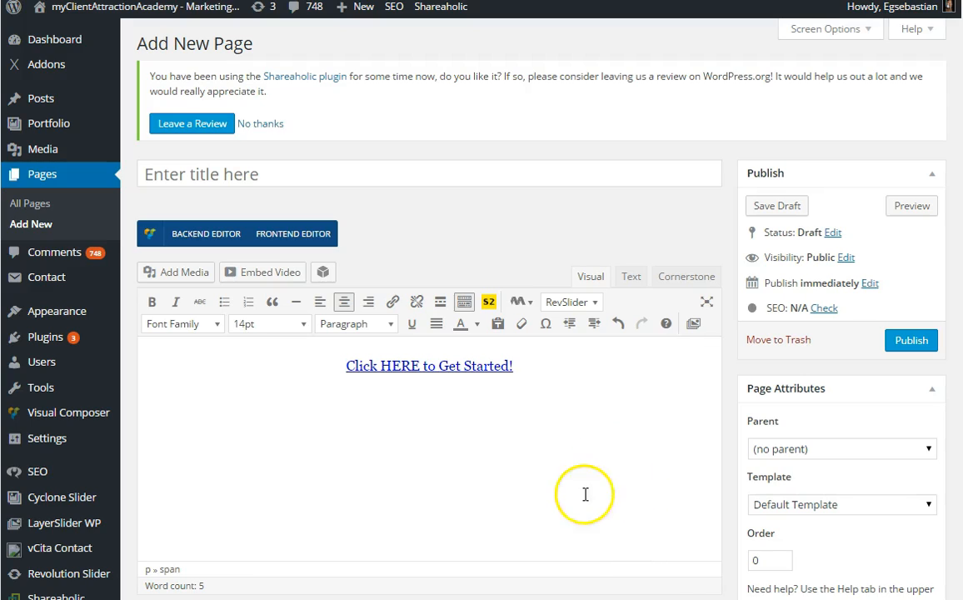
pyautogui.click(775, 206)
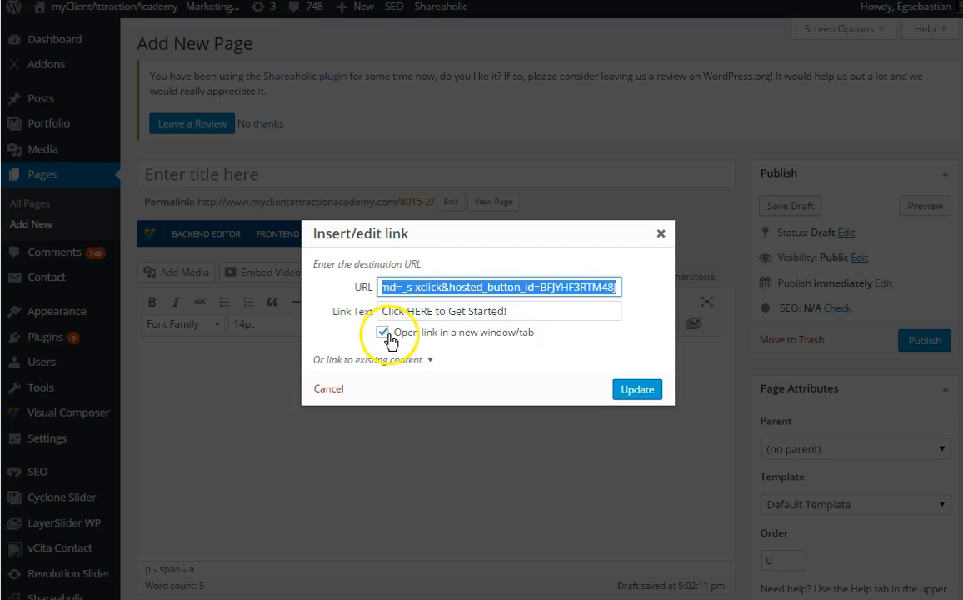
pyautogui.click(637, 389)
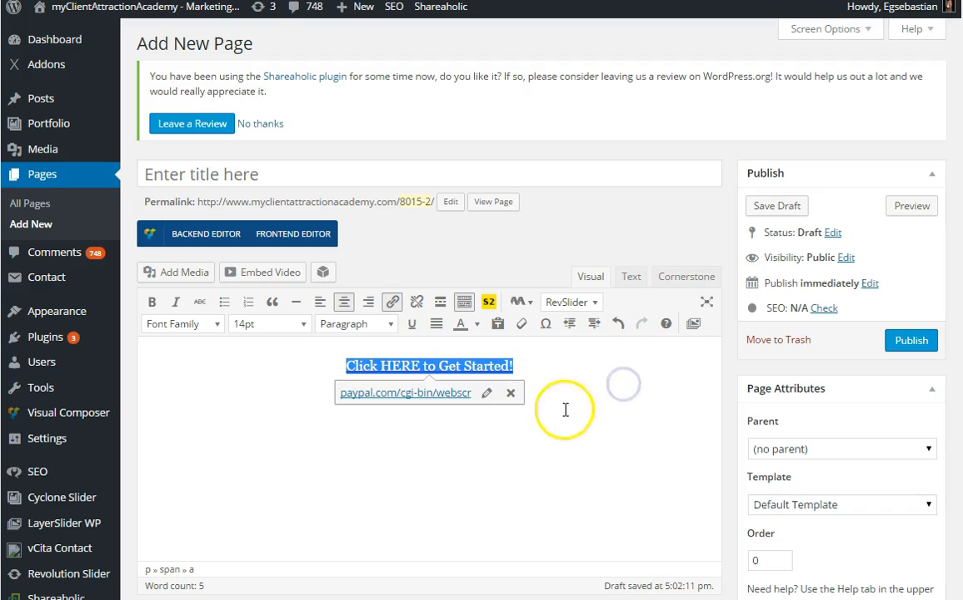
pyautogui.click(911, 340)
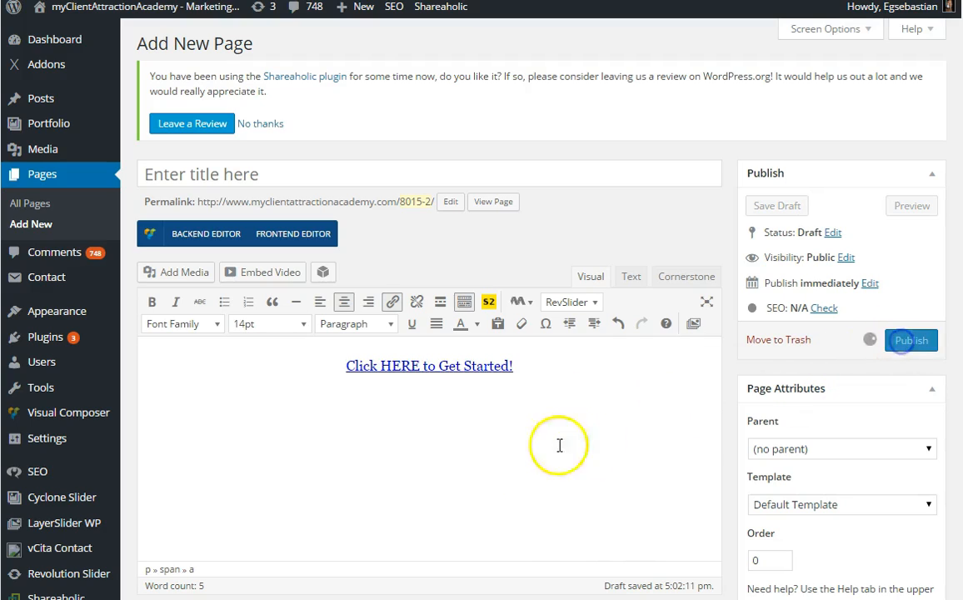
pyautogui.moveTo(585, 500)
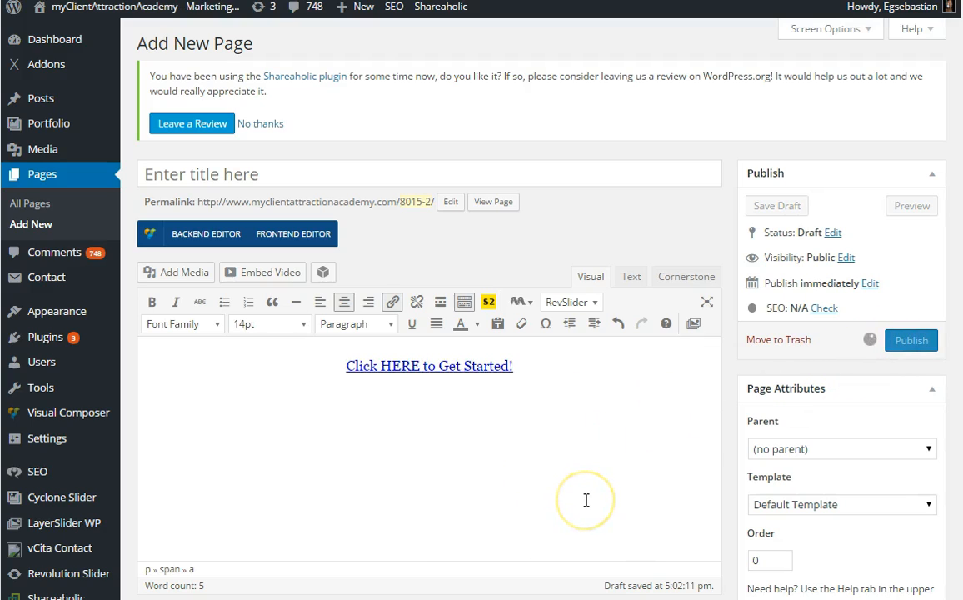
pyautogui.moveTo(571, 254)
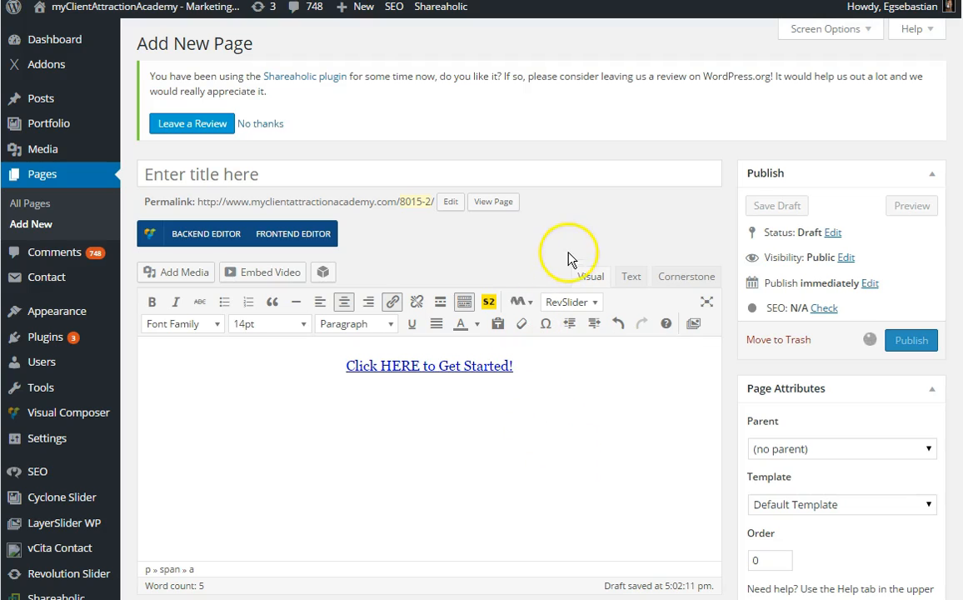
# Step: Open the live page and test its 'Click HERE to Get Started!' link to PayPal checkout
pyautogui.click(492, 201)
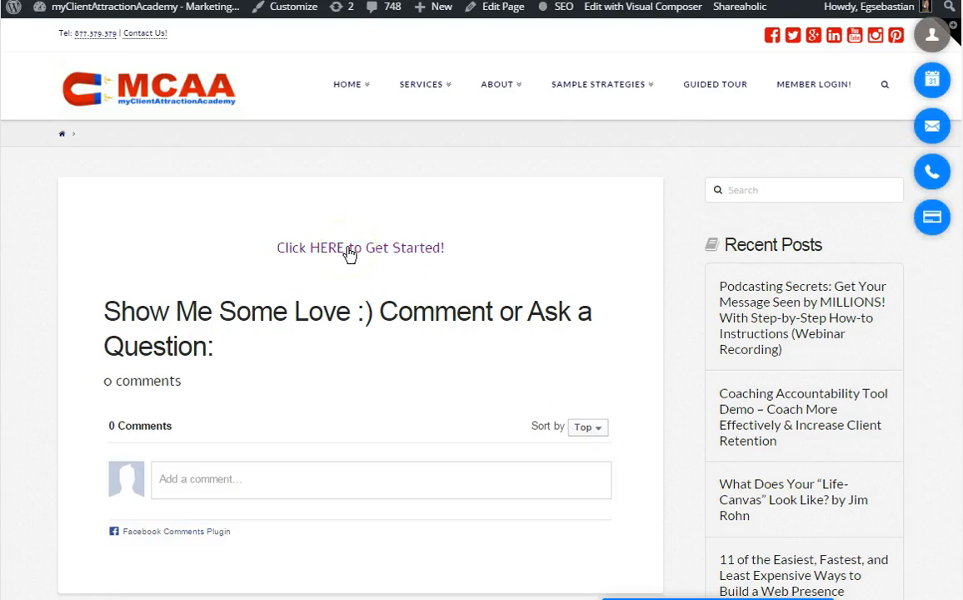
pyautogui.click(359, 247)
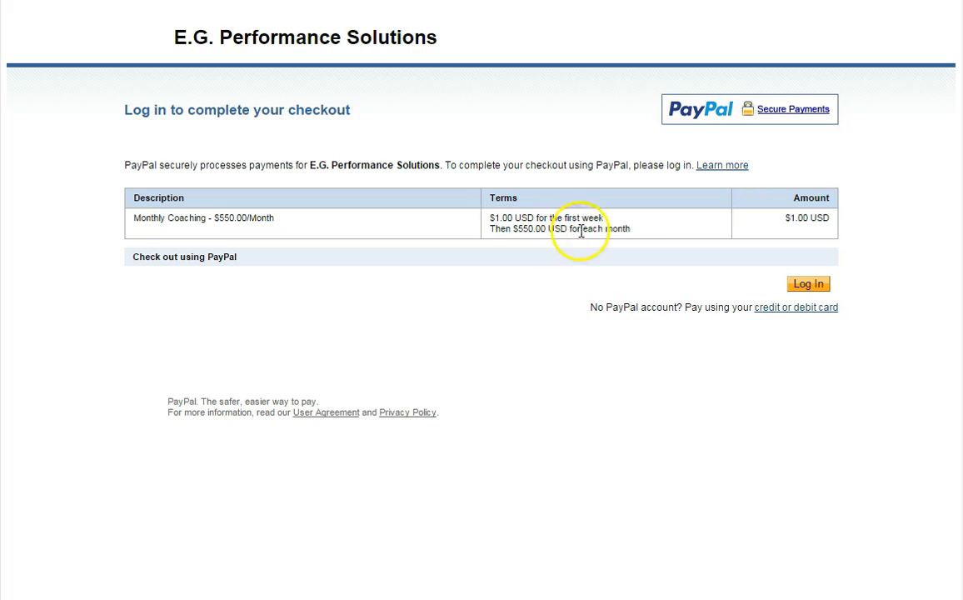
pyautogui.moveTo(765, 391)
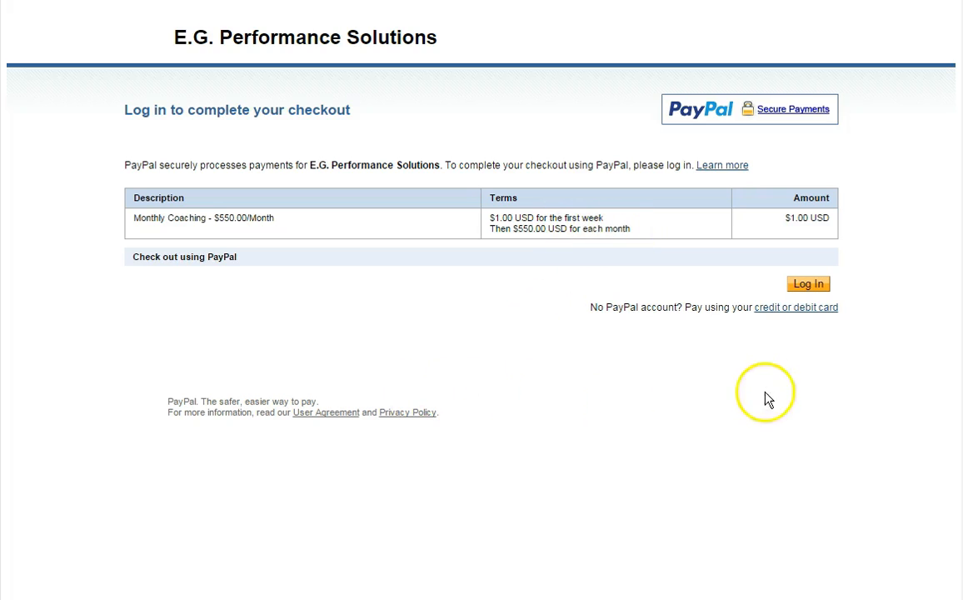
pyautogui.moveTo(394, 254)
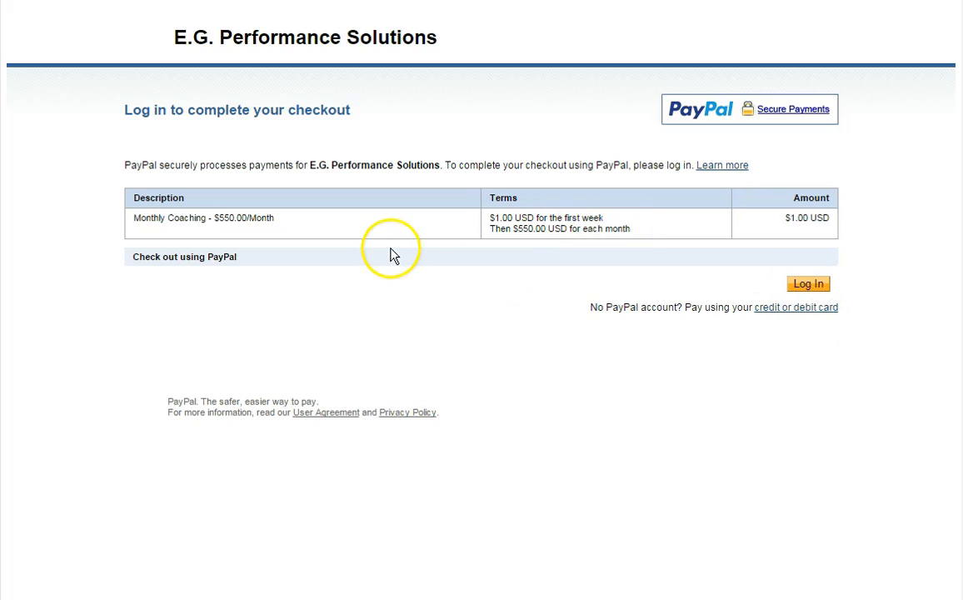